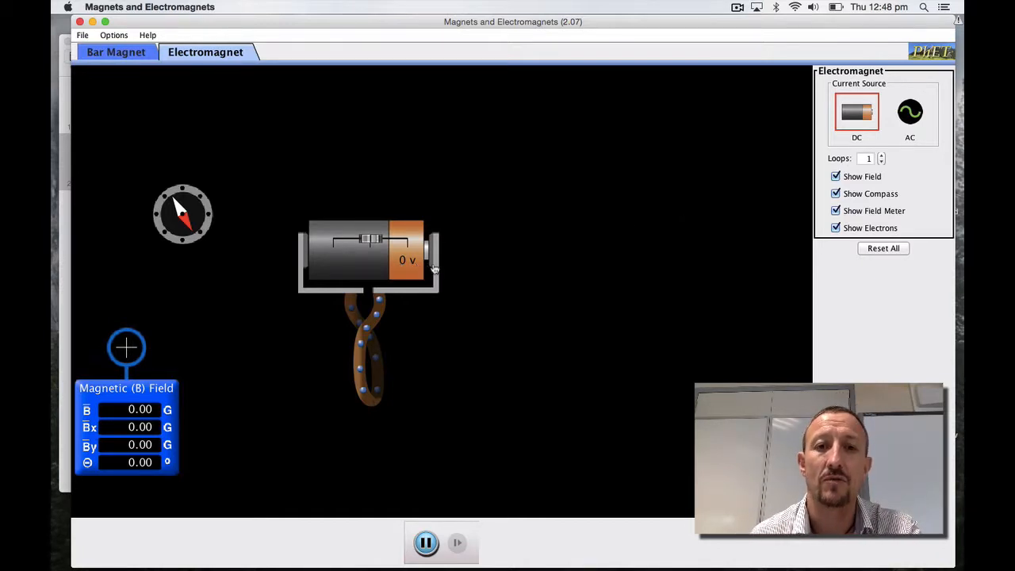
{"action": "mouse_move", "coordinate": [452, 266]}
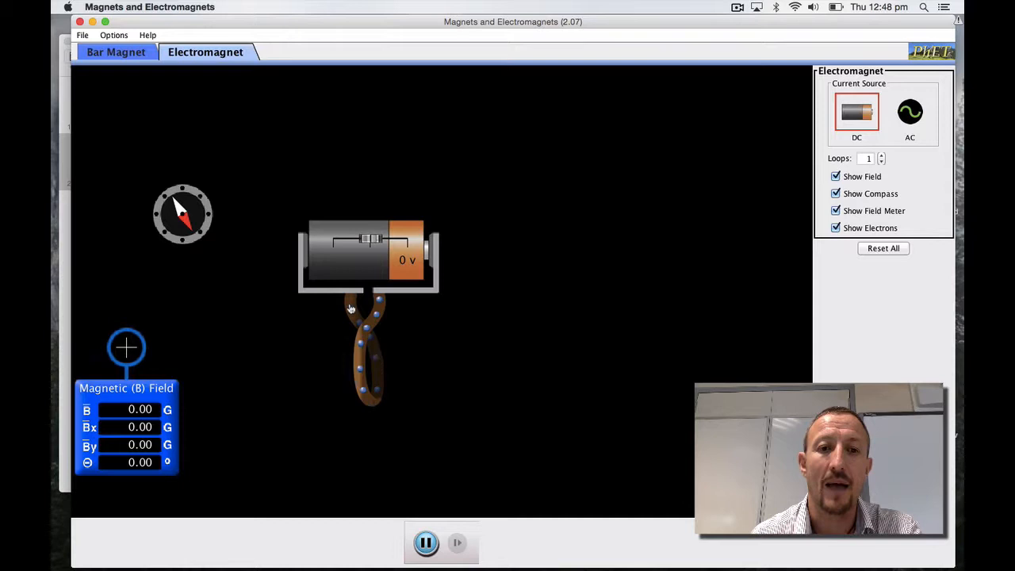
{"action": "mouse_move", "coordinate": [378, 314]}
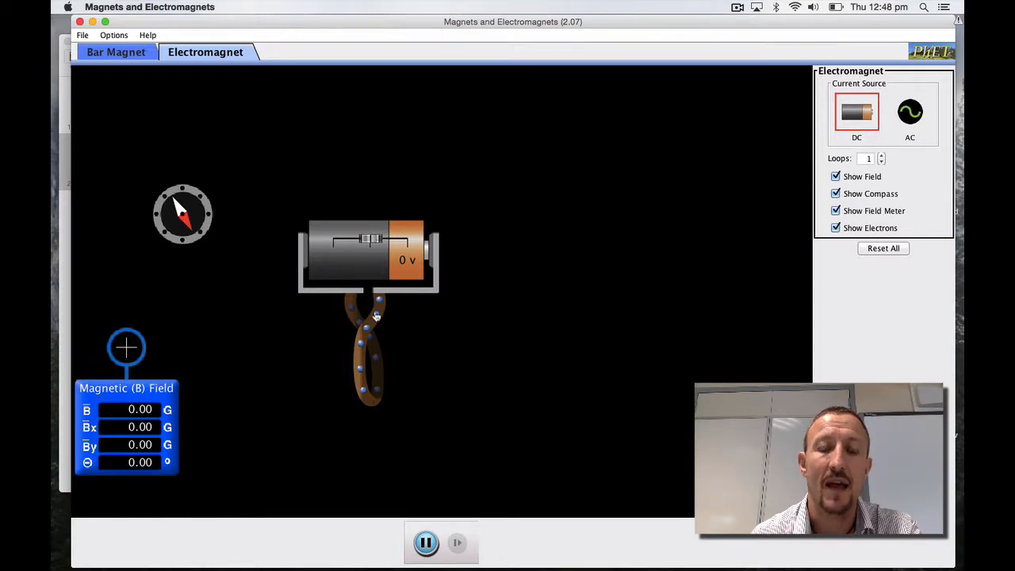
{"action": "mouse_move", "coordinate": [151, 355]}
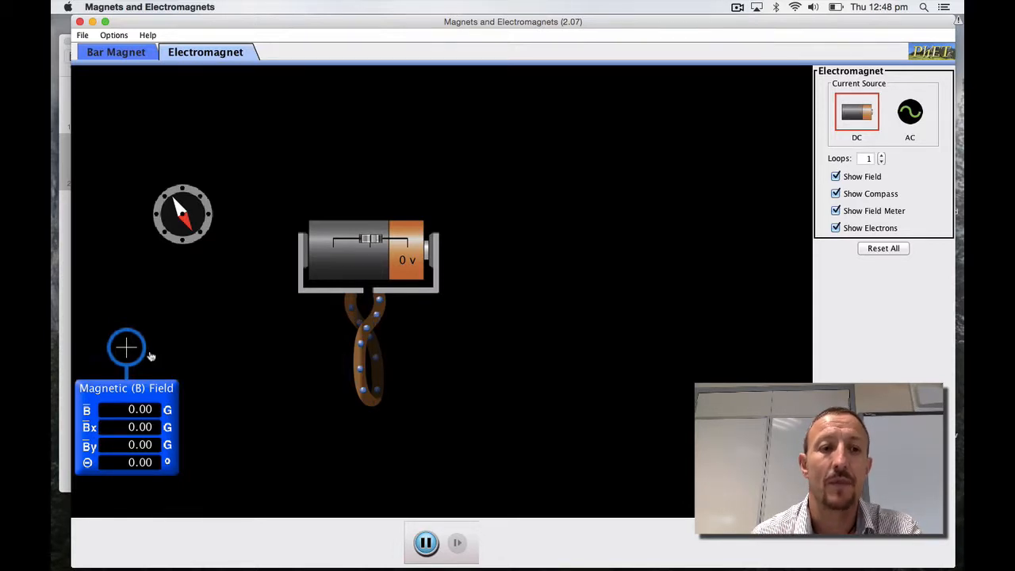
{"action": "mouse_move", "coordinate": [127, 347]}
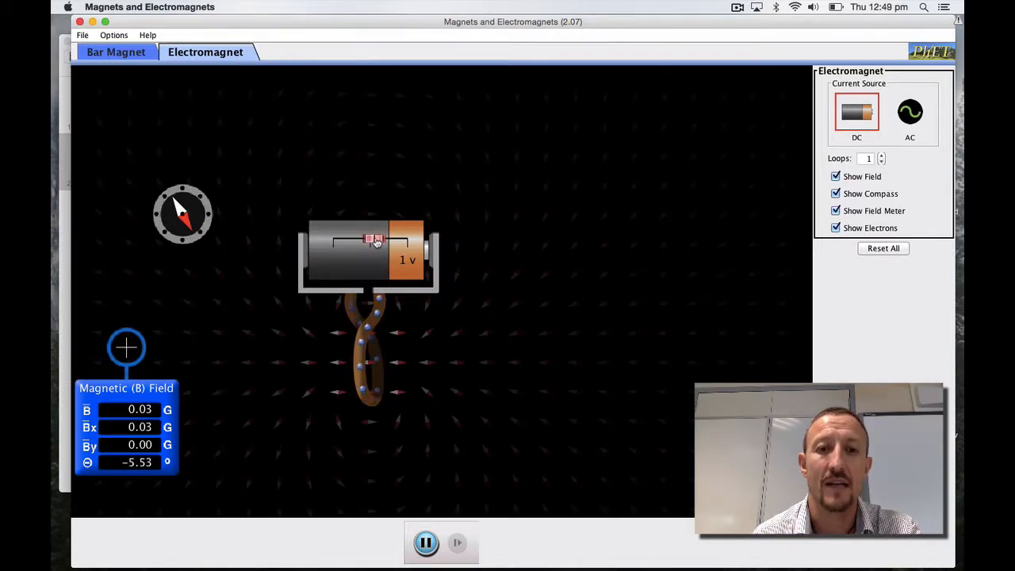
Raise the battery voltage from 1 V to 3 V so the meter reads 0.10 G.
{"action": "left_click_drag", "start_coordinate": [373, 241], "coordinate": [384, 241]}
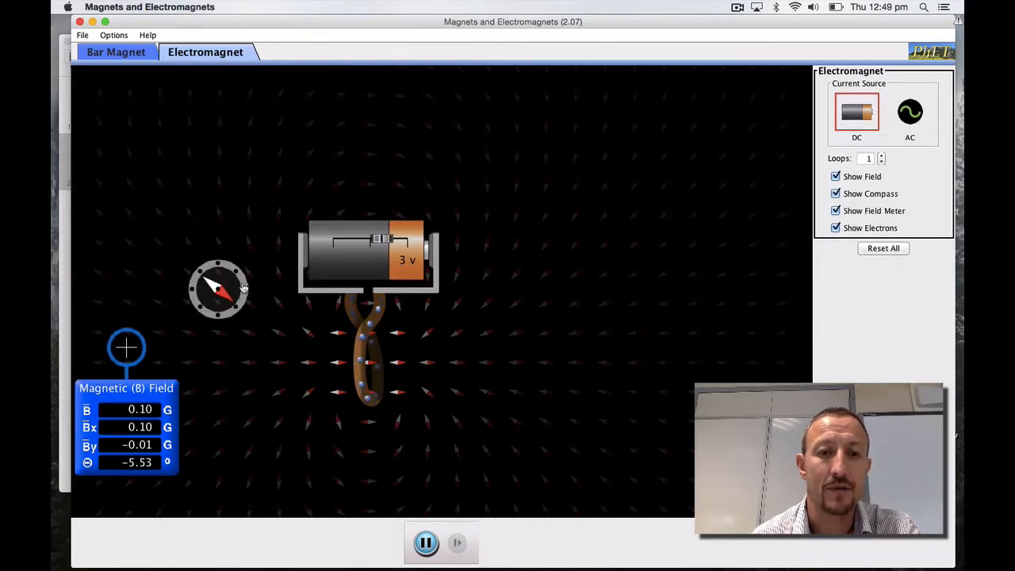
{"action": "left_click_drag", "start_coordinate": [219, 288], "coordinate": [298, 373]}
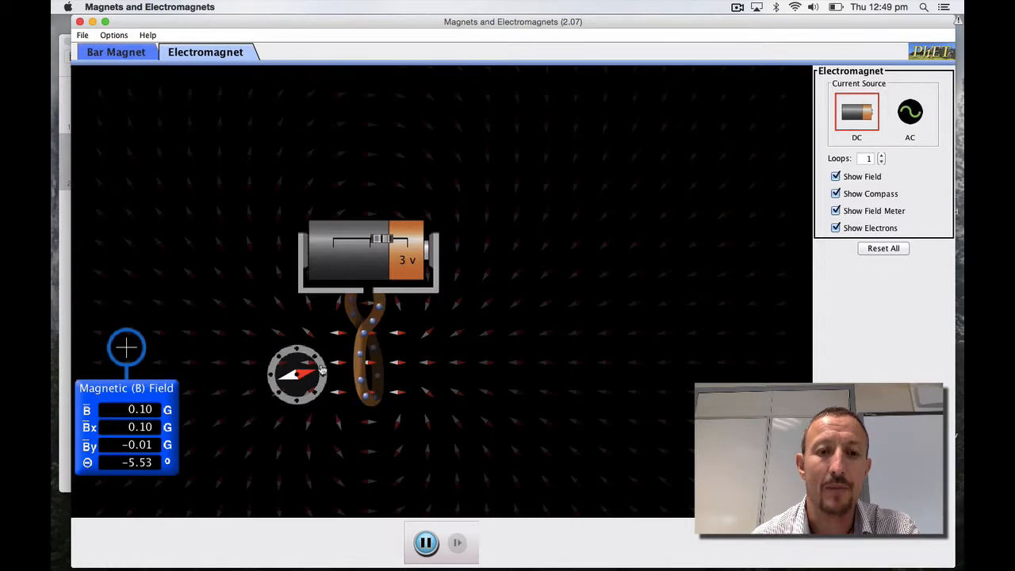
{"action": "left_click_drag", "start_coordinate": [298, 374], "coordinate": [317, 362]}
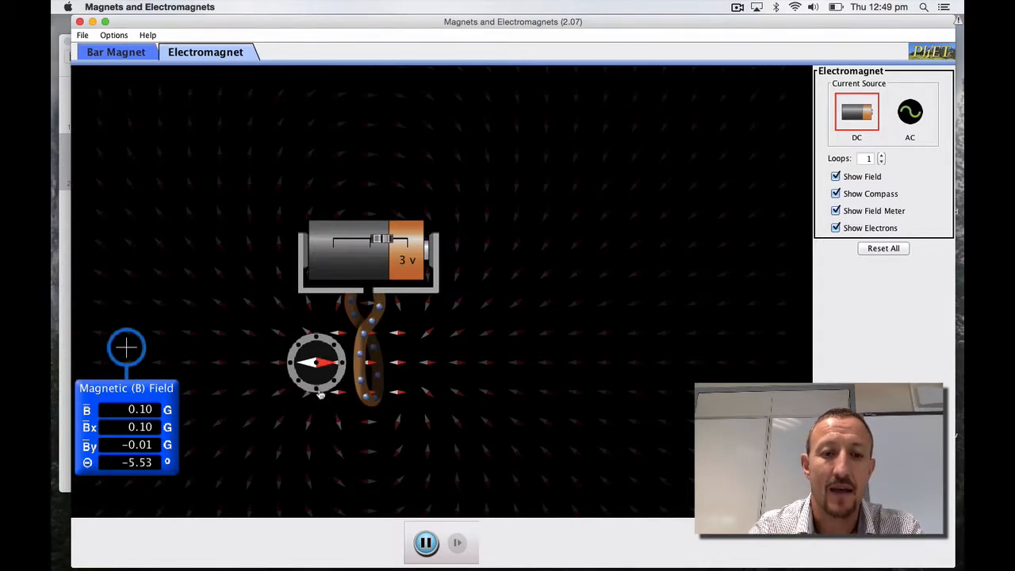
{"action": "left_click_drag", "start_coordinate": [318, 362], "coordinate": [311, 430]}
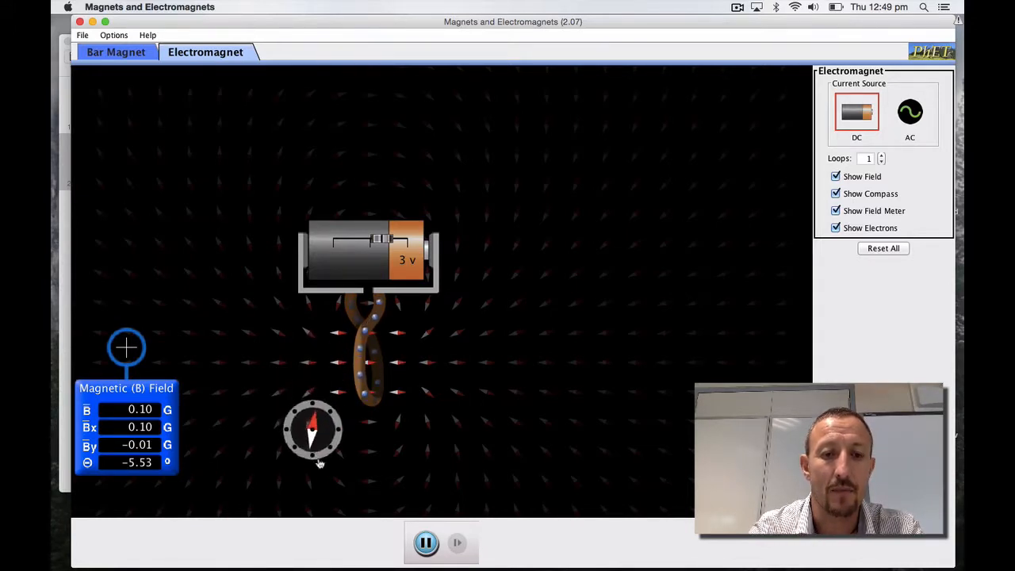
{"action": "left_click_drag", "start_coordinate": [314, 430], "coordinate": [399, 442]}
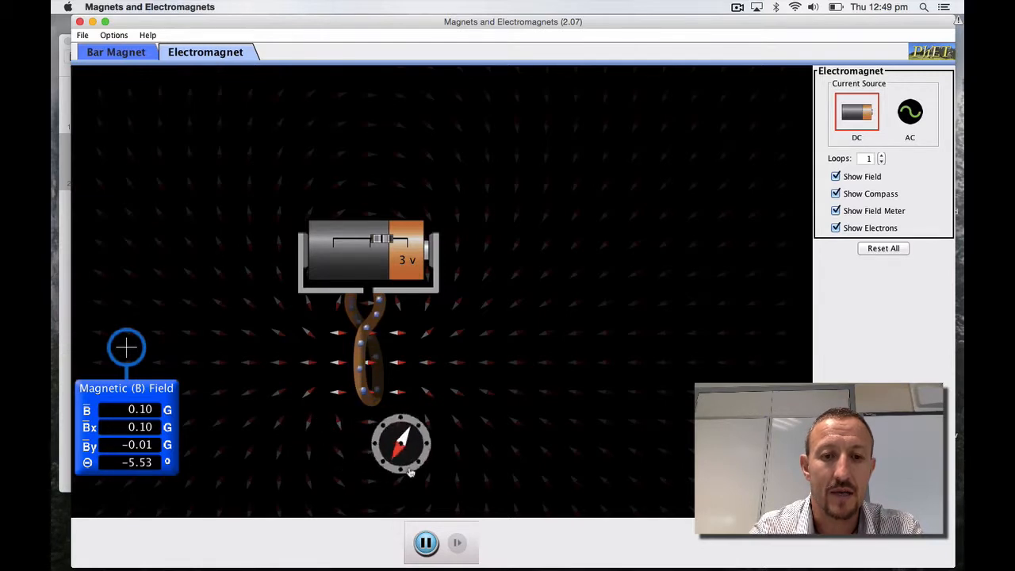
{"action": "left_click_drag", "start_coordinate": [400, 444], "coordinate": [412, 368]}
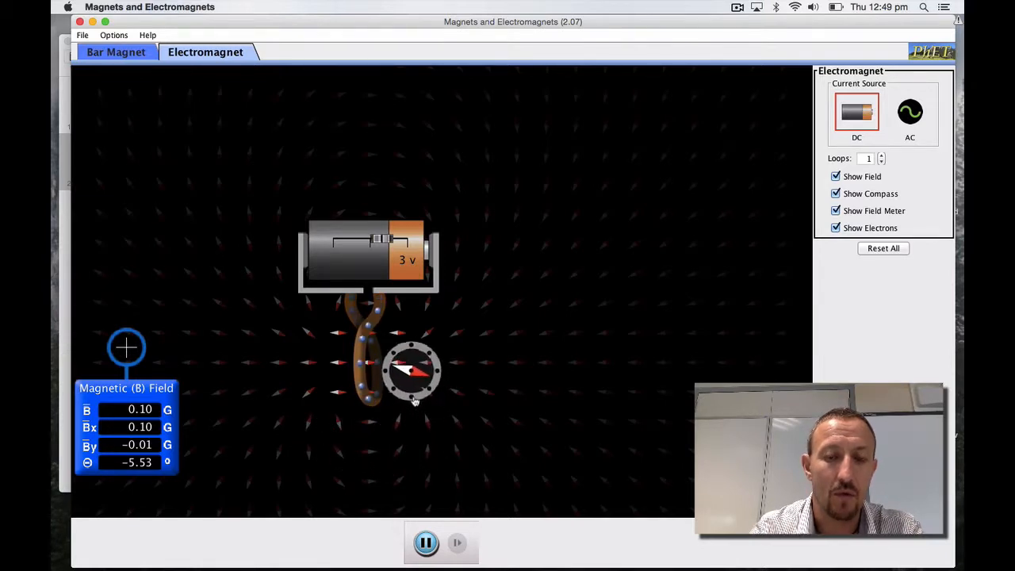
{"action": "left_click_drag", "start_coordinate": [412, 373], "coordinate": [301, 413]}
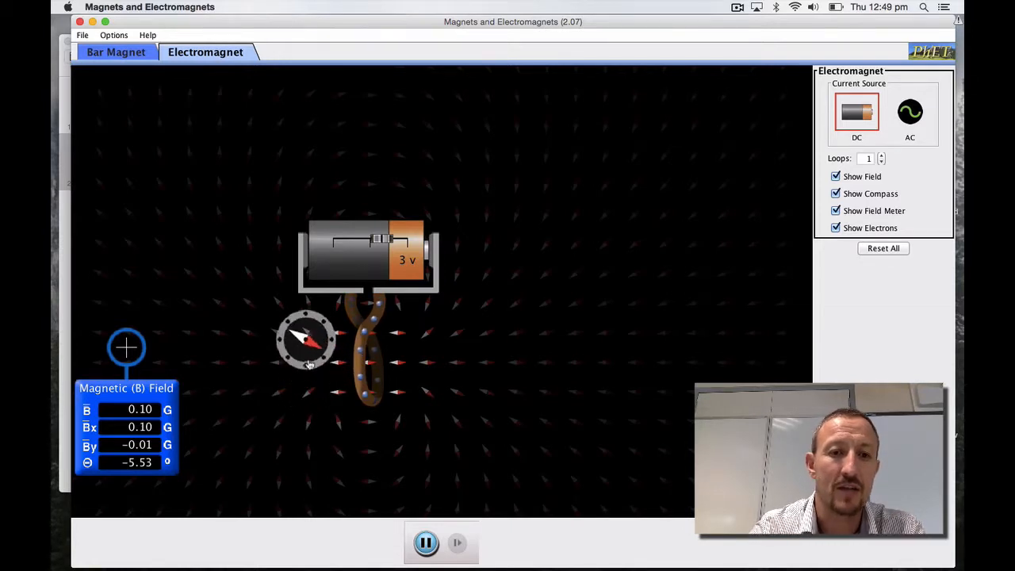
{"action": "left_click_drag", "start_coordinate": [305, 339], "coordinate": [304, 438]}
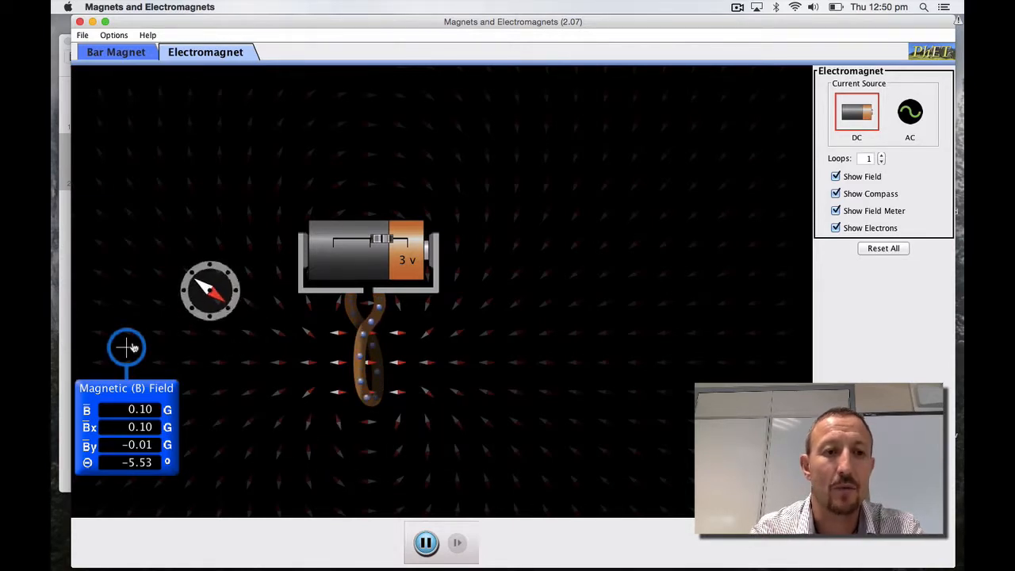
Place the field meter at the centre of the 3 V single-loop coil, reading 22.50 G.
{"action": "left_click_drag", "start_coordinate": [127, 347], "coordinate": [318, 358]}
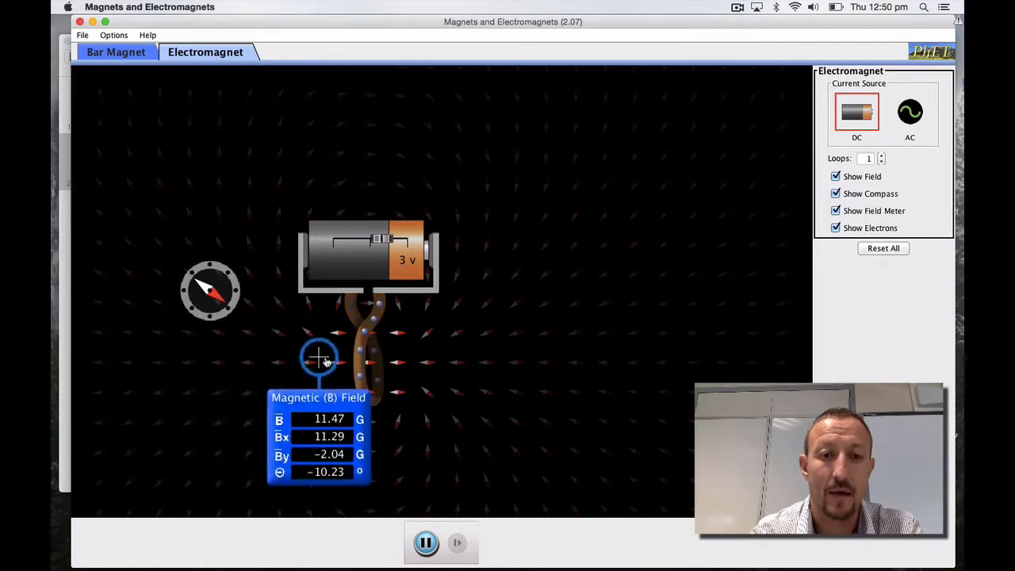
{"action": "left_click_drag", "start_coordinate": [320, 358], "coordinate": [333, 365]}
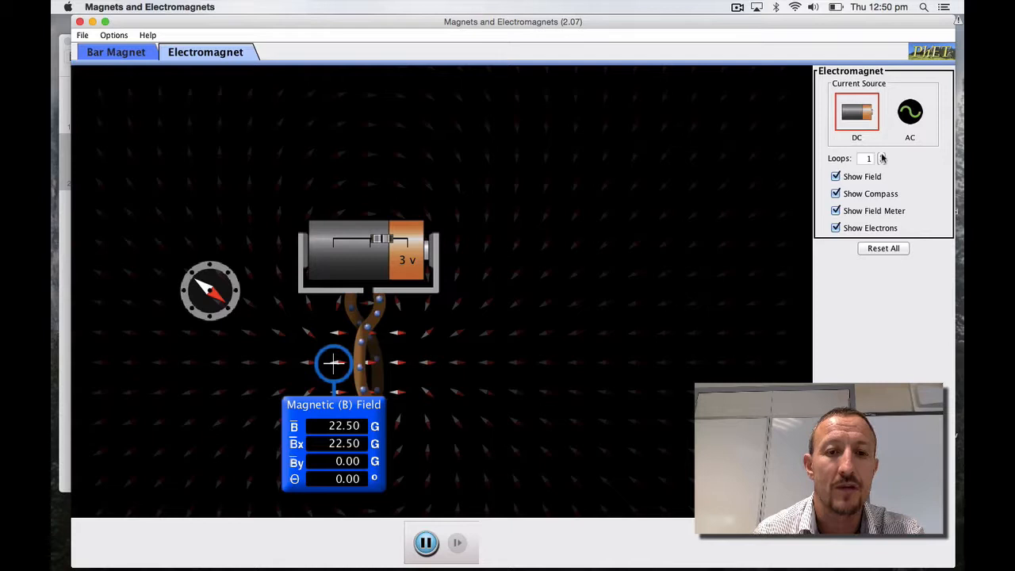
Add loops to the coil from 1 to 4, raising the centre field to 90.00 G.
{"action": "left_click", "coordinate": [880, 155]}
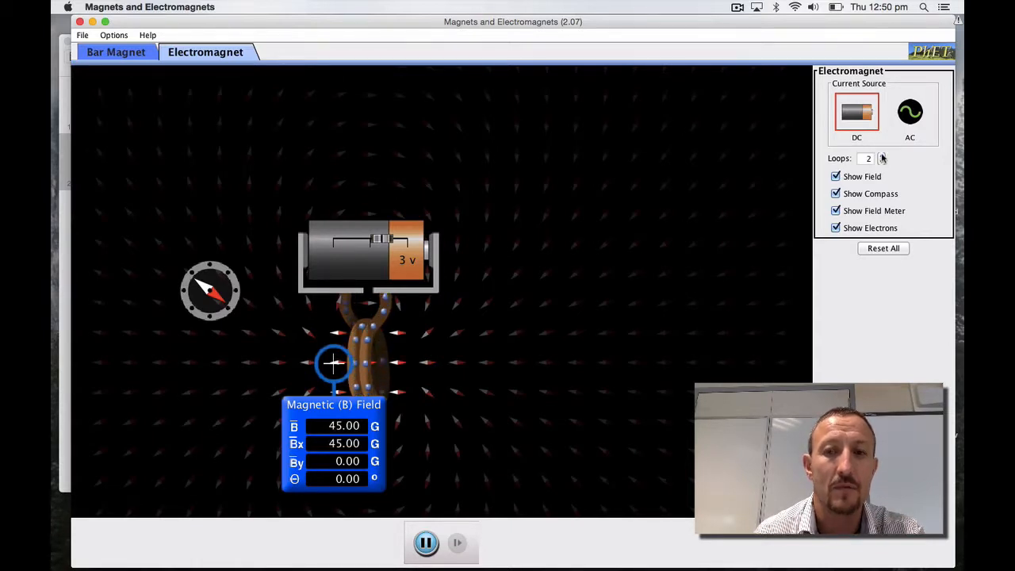
{"action": "left_click", "coordinate": [880, 155]}
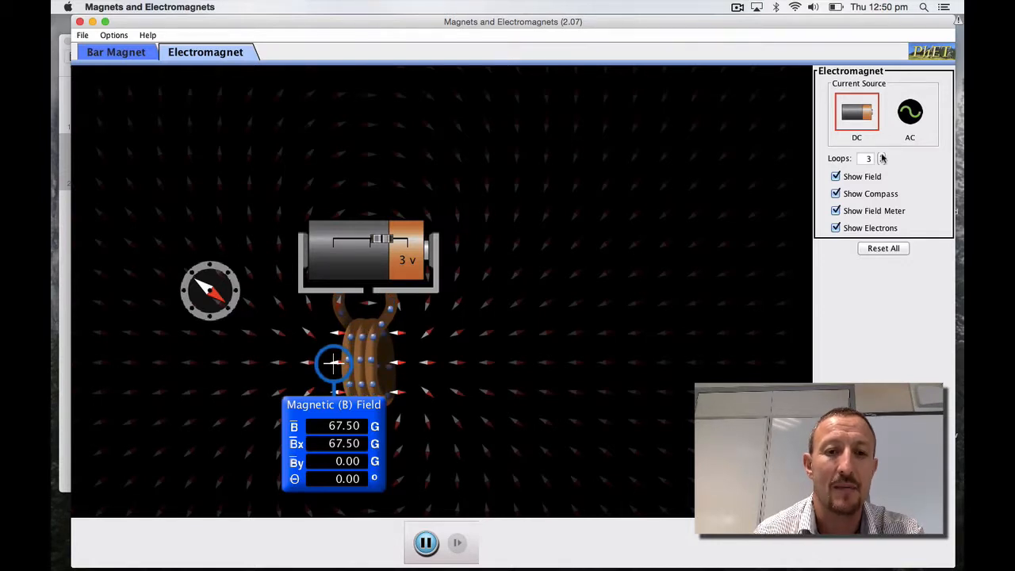
{"action": "left_click", "coordinate": [878, 156]}
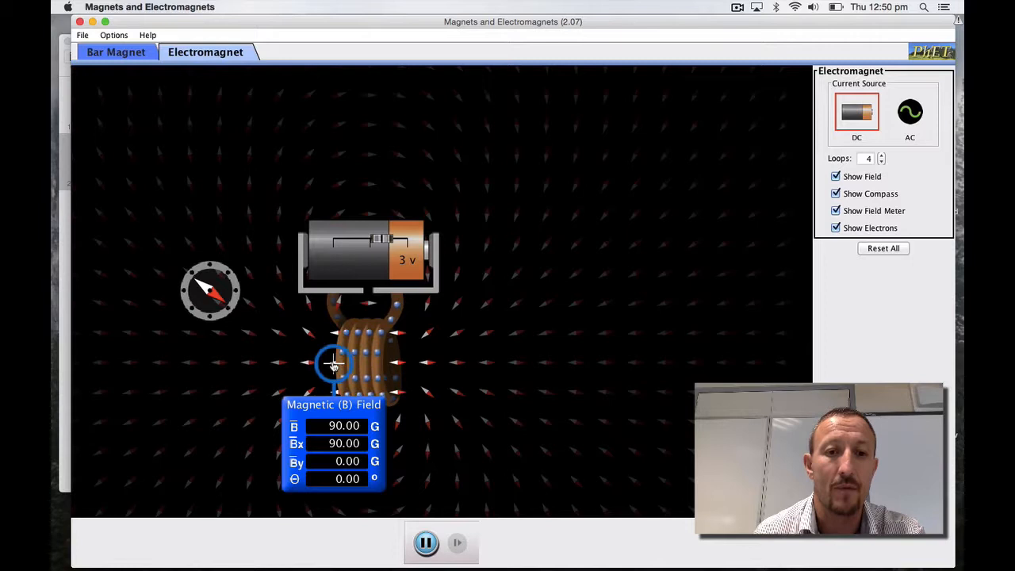
Probe the field right of, far right of, and left of the 4-loop coil, ending at 27.68 G on its left edge.
{"action": "left_click_drag", "start_coordinate": [333, 364], "coordinate": [395, 364]}
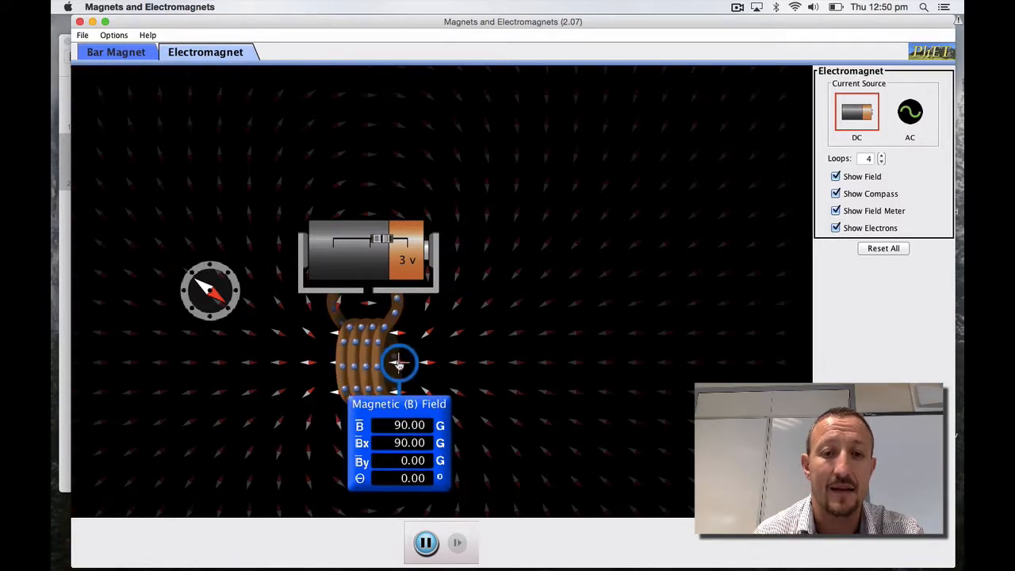
{"action": "left_click_drag", "start_coordinate": [400, 364], "coordinate": [438, 359]}
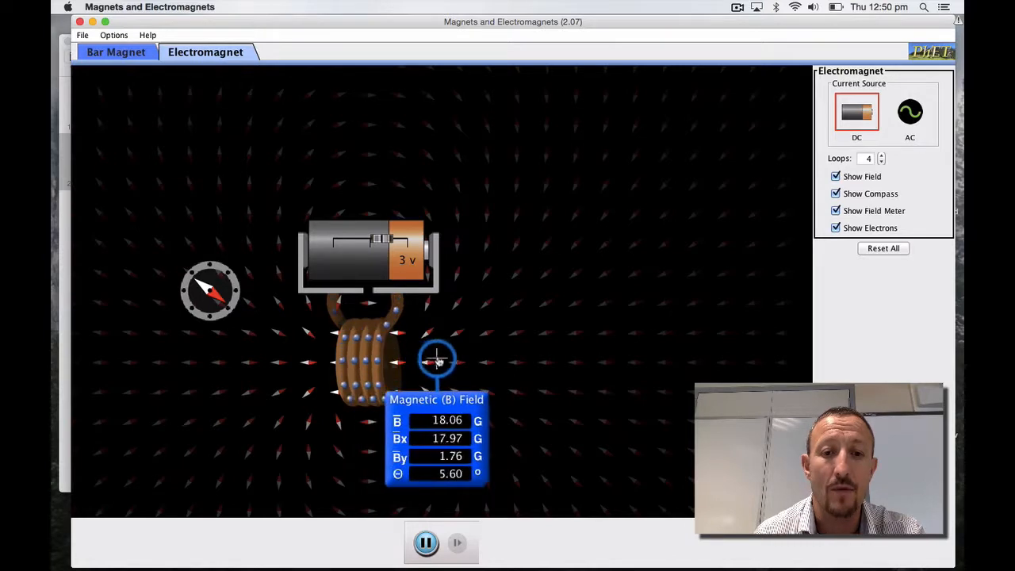
{"action": "left_click_drag", "start_coordinate": [436, 362], "coordinate": [508, 363]}
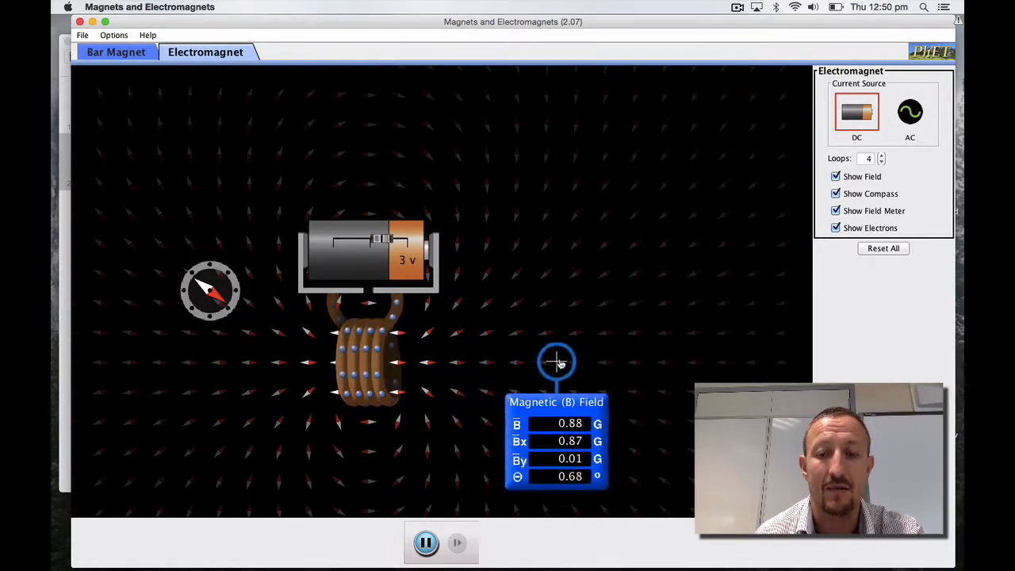
{"action": "left_click_drag", "start_coordinate": [555, 363], "coordinate": [579, 363]}
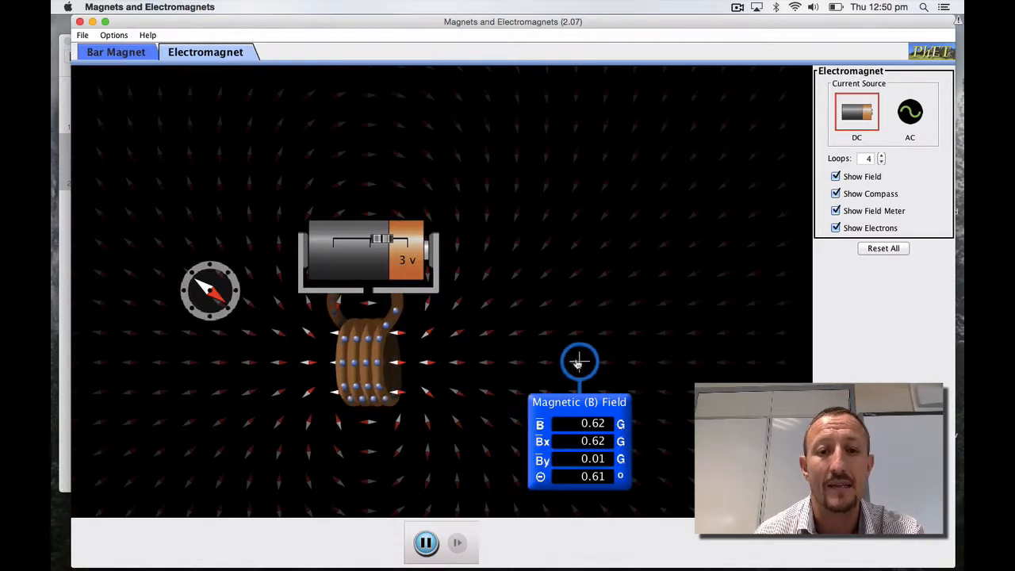
{"action": "left_click_drag", "start_coordinate": [579, 363], "coordinate": [257, 364]}
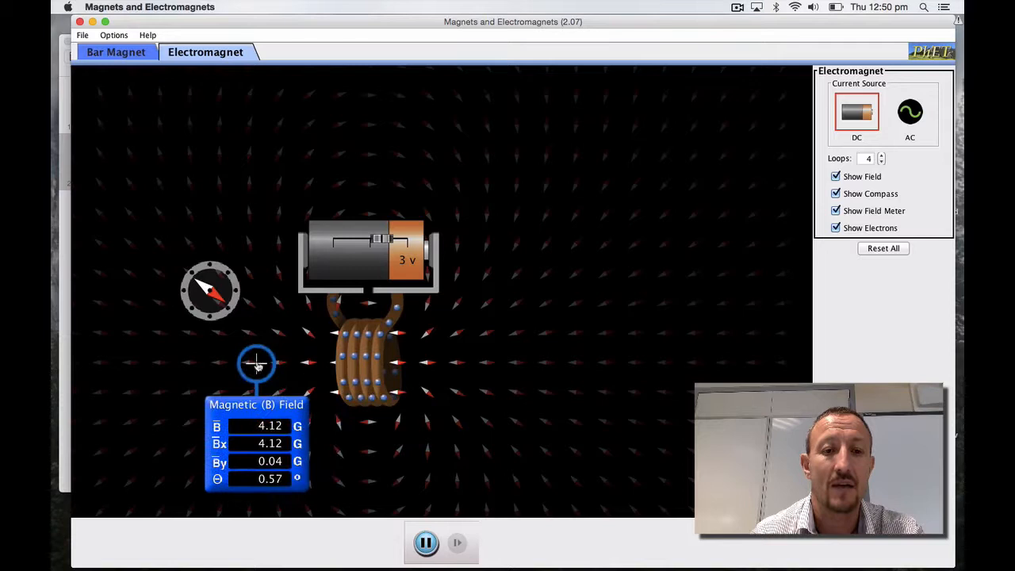
{"action": "left_click_drag", "start_coordinate": [257, 363], "coordinate": [310, 363]}
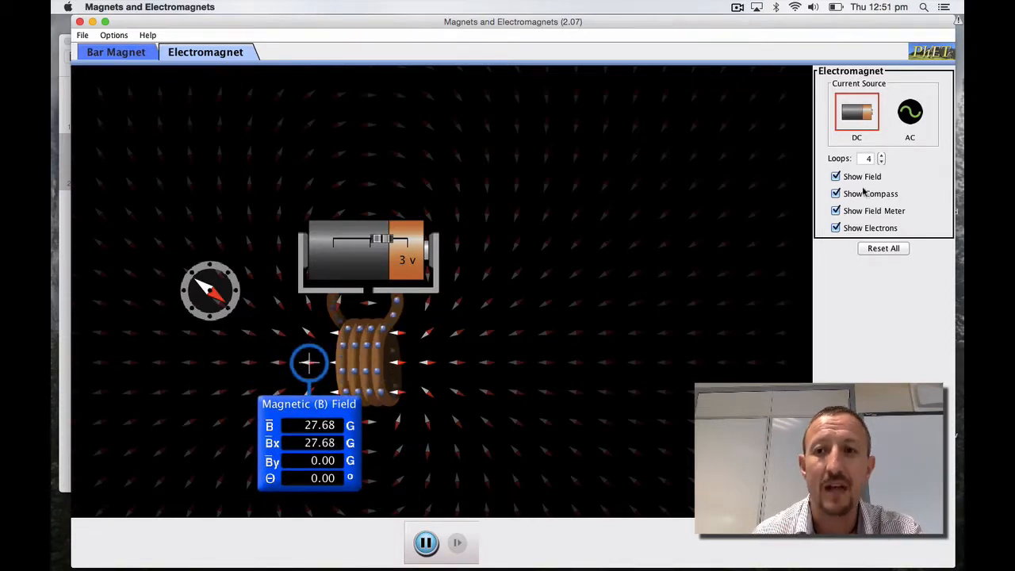
Reduce the coil to one loop and measure 22.50 G at its centre.
{"action": "left_click", "coordinate": [880, 161]}
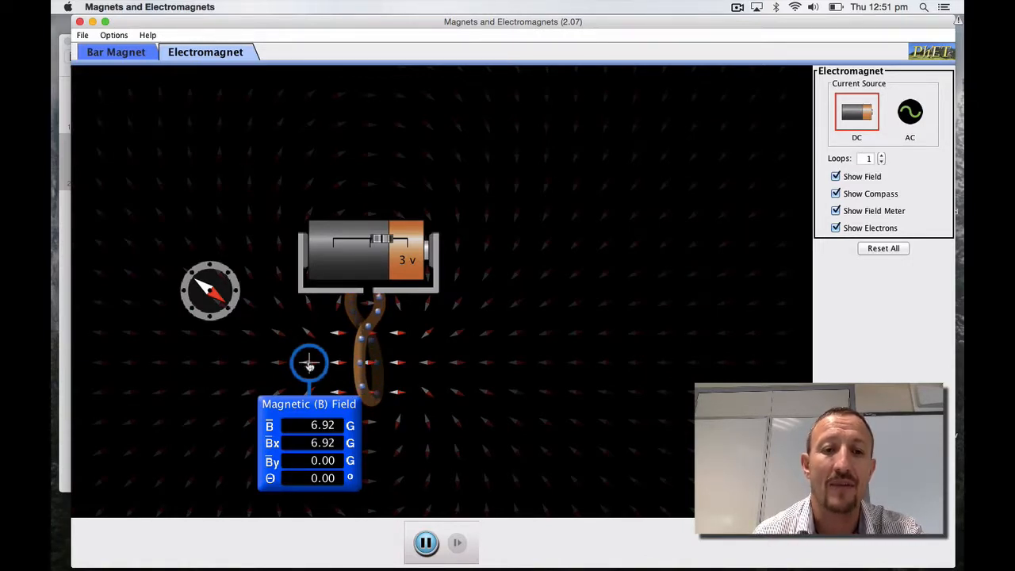
{"action": "left_click_drag", "start_coordinate": [309, 363], "coordinate": [340, 363]}
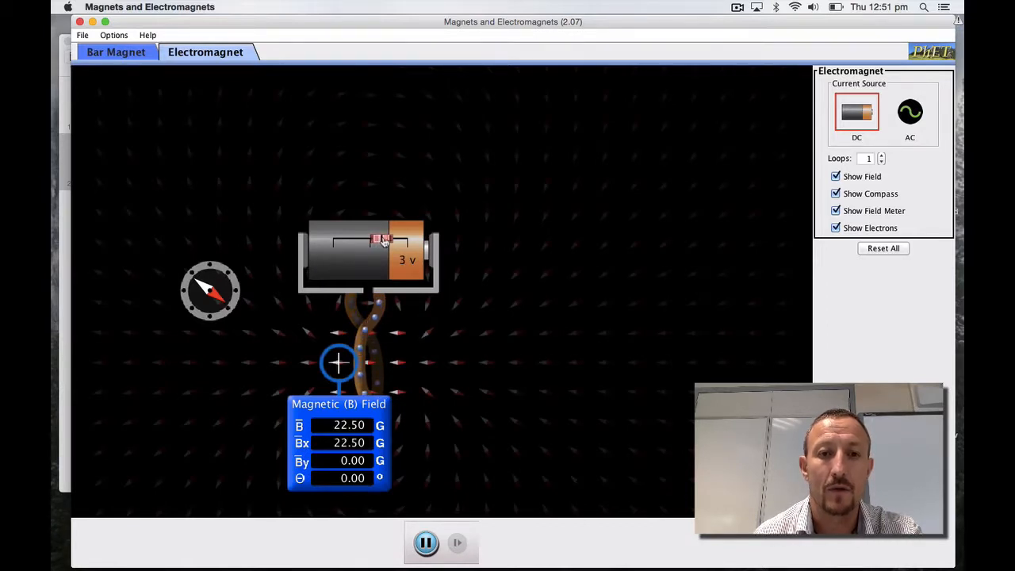
Raise the battery voltage through 5 V to 10 V.
{"action": "left_click_drag", "start_coordinate": [383, 240], "coordinate": [393, 239]}
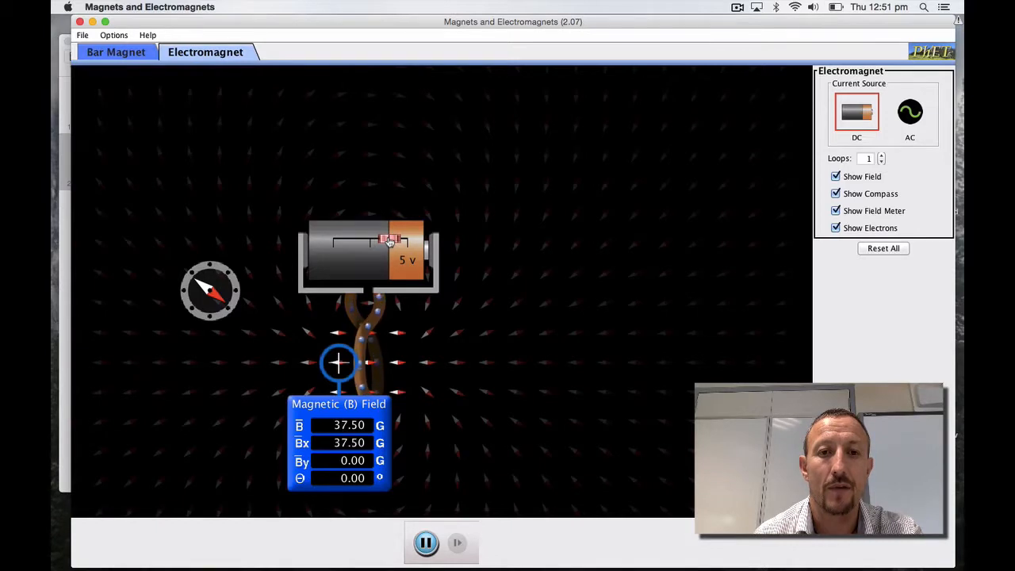
{"action": "left_click_drag", "start_coordinate": [383, 239], "coordinate": [406, 240]}
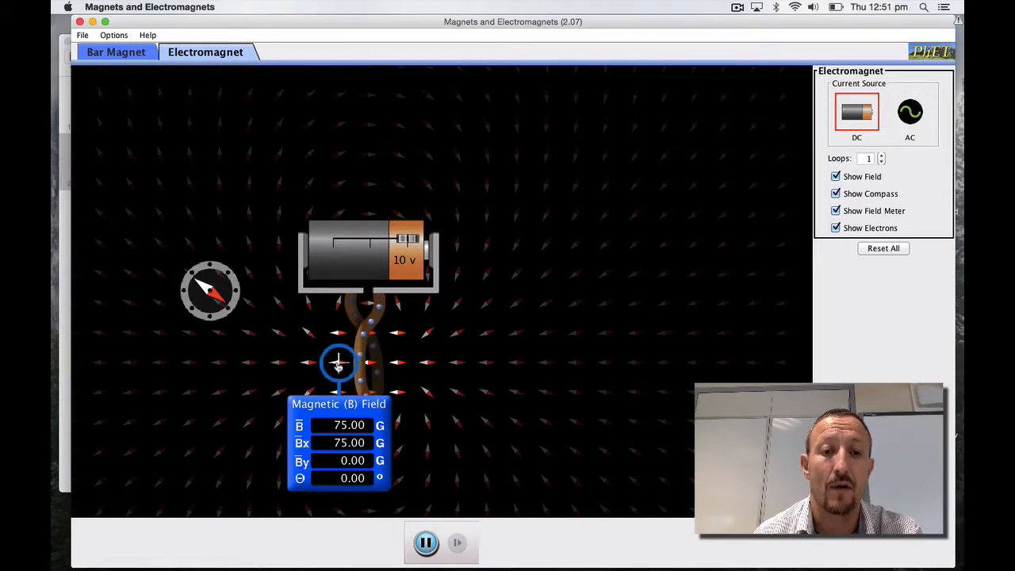
Probe the field below, inside and left of the loop, ending at its centre reading 75.00 G.
{"action": "left_click_drag", "start_coordinate": [339, 362], "coordinate": [355, 415]}
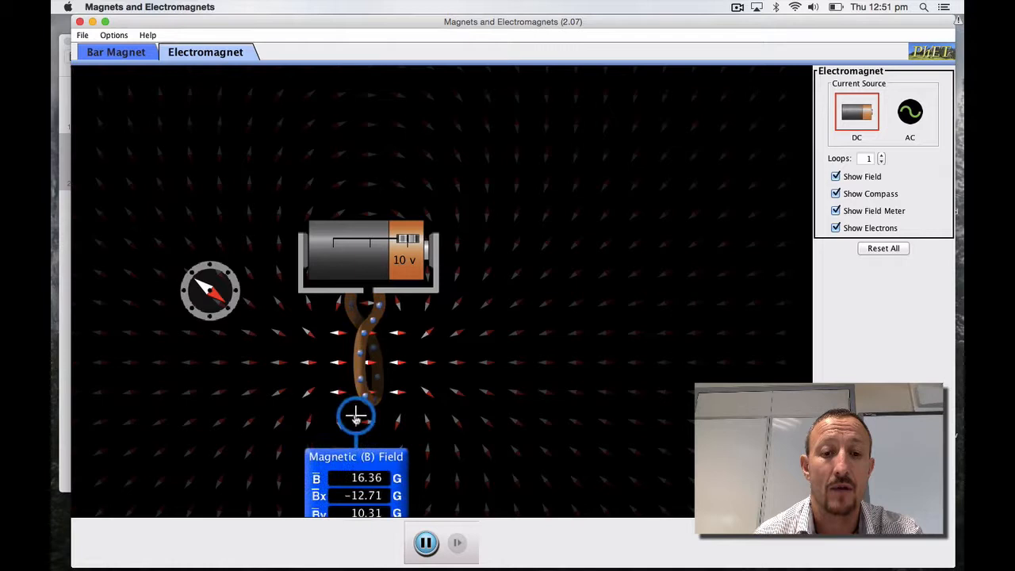
{"action": "left_click_drag", "start_coordinate": [355, 415], "coordinate": [342, 403]}
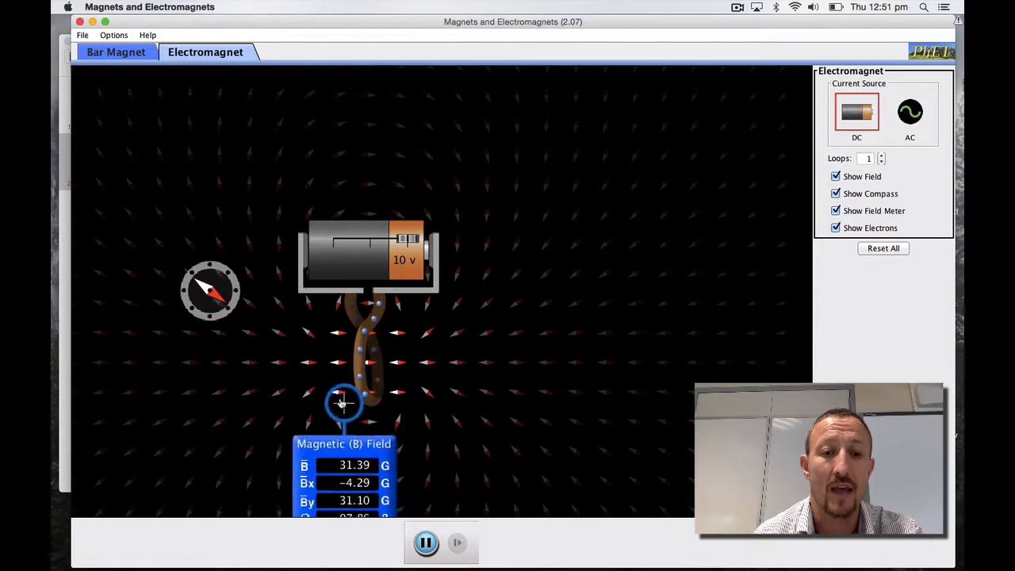
{"action": "left_click_drag", "start_coordinate": [343, 403], "coordinate": [336, 395]}
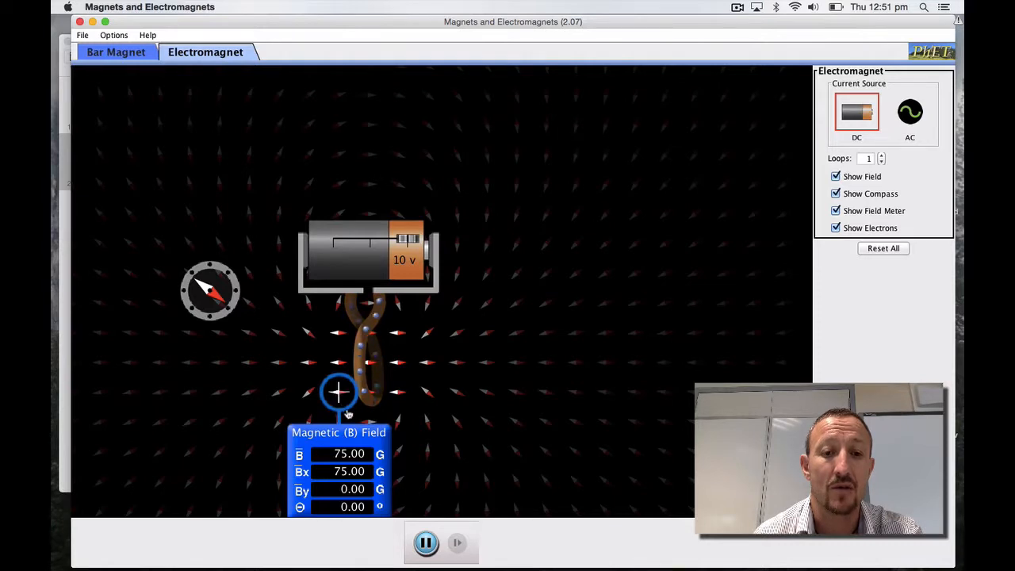
{"action": "left_click_drag", "start_coordinate": [339, 393], "coordinate": [363, 422]}
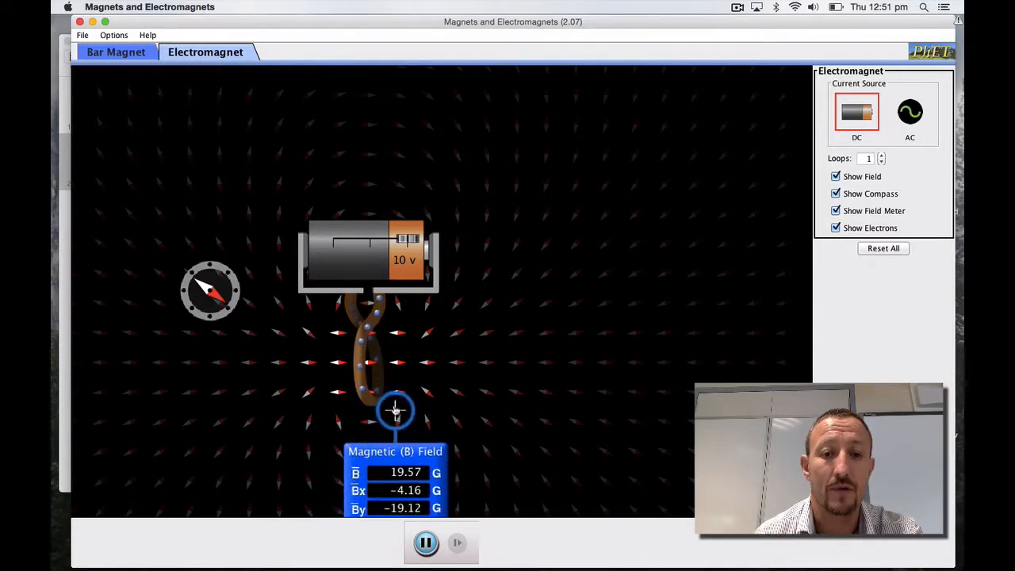
{"action": "left_click_drag", "start_coordinate": [397, 409], "coordinate": [400, 393]}
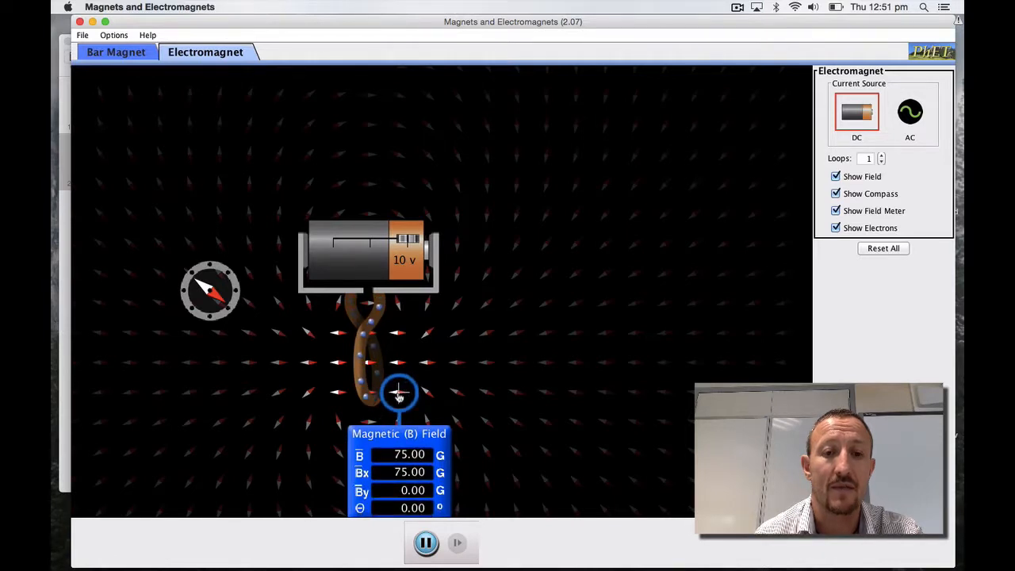
{"action": "left_click_drag", "start_coordinate": [399, 394], "coordinate": [400, 363]}
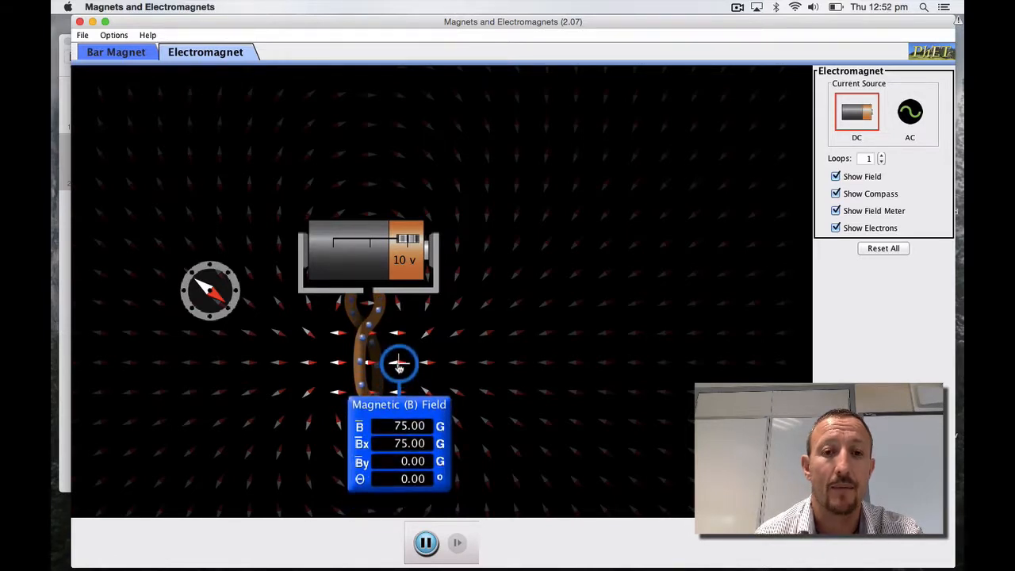
{"action": "left_click_drag", "start_coordinate": [400, 363], "coordinate": [320, 363]}
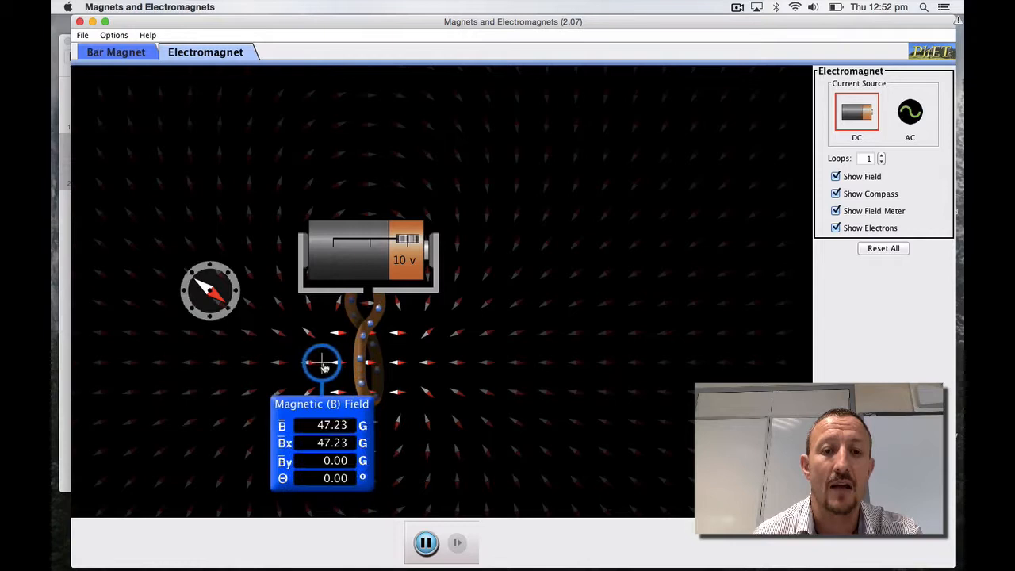
{"action": "left_click_drag", "start_coordinate": [324, 362], "coordinate": [337, 365]}
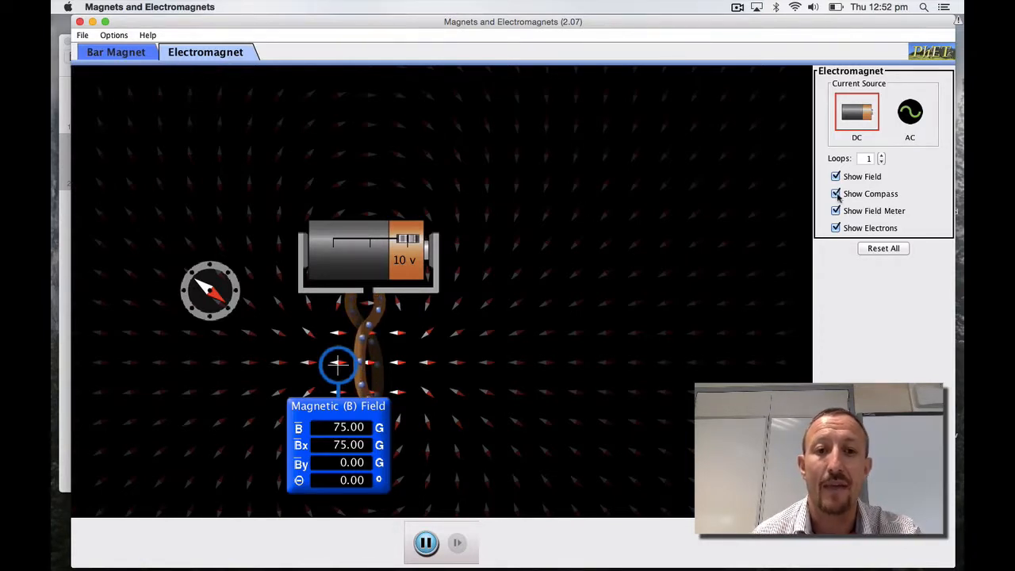
Step the loops to 2, 4, back to 1, then 4 again, giving 150.00 G at the centre.
{"action": "left_click", "coordinate": [882, 155]}
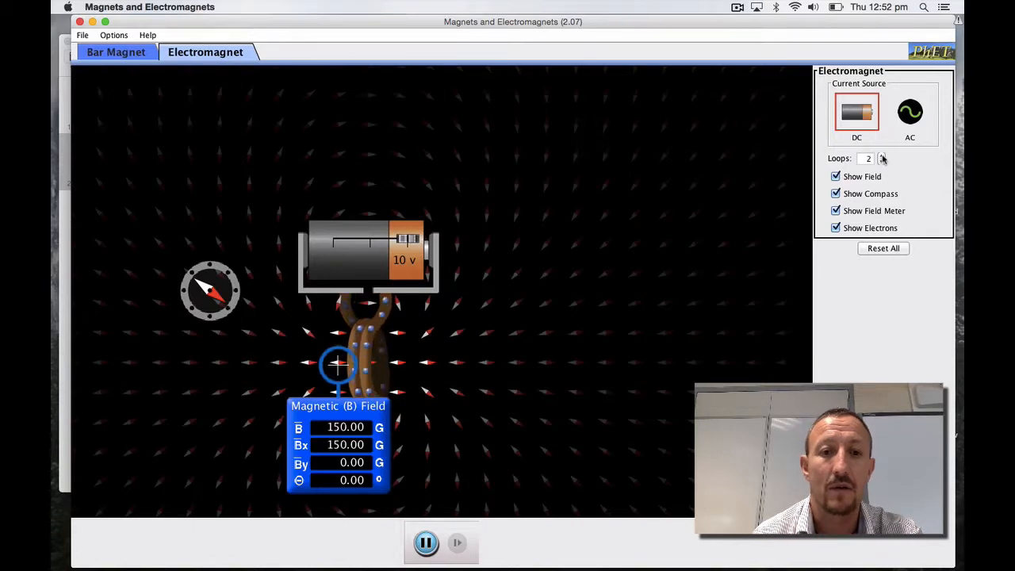
{"action": "left_click", "coordinate": [880, 155]}
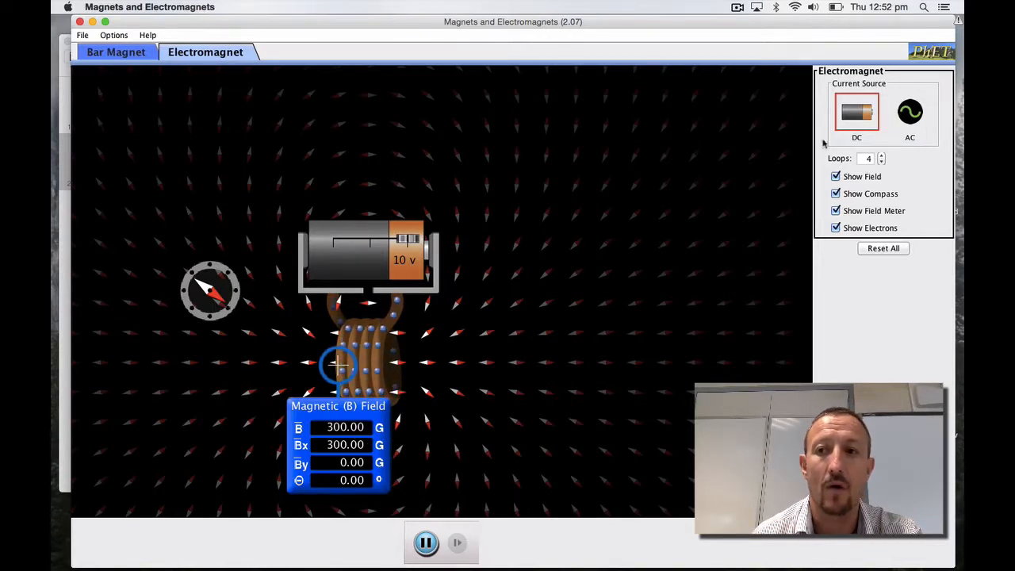
{"action": "left_click", "coordinate": [882, 162]}
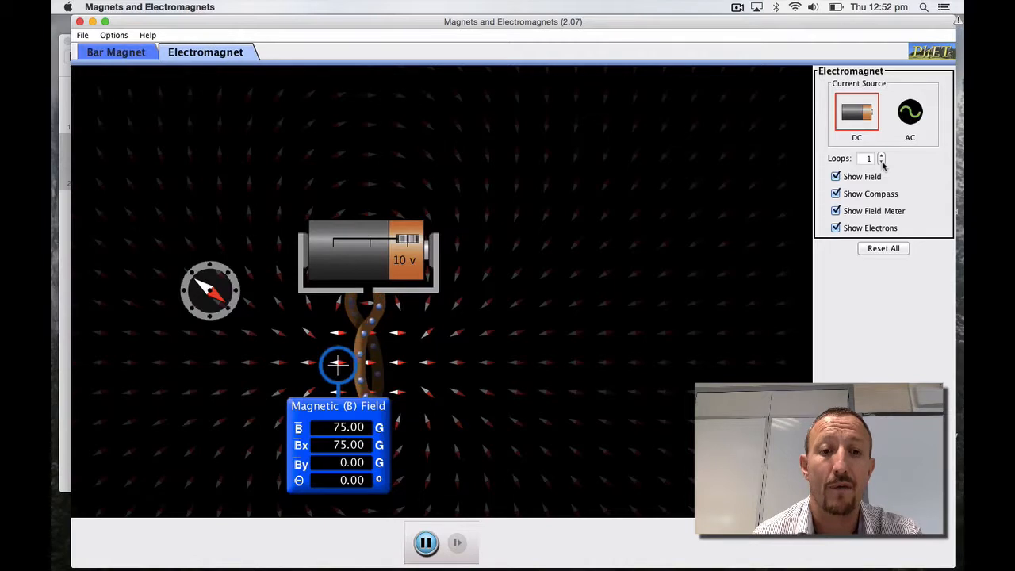
{"action": "left_click", "coordinate": [881, 155]}
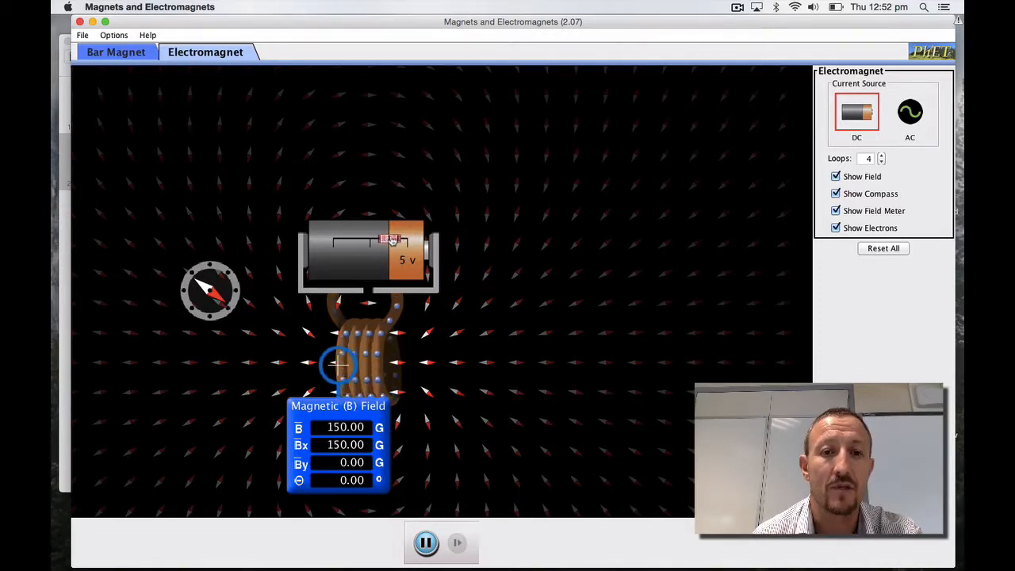
Reverse the battery at 1 V, set the compass beside the coil and move the meter well above it, reading 0.11 G.
{"action": "left_click_drag", "start_coordinate": [390, 238], "coordinate": [377, 238]}
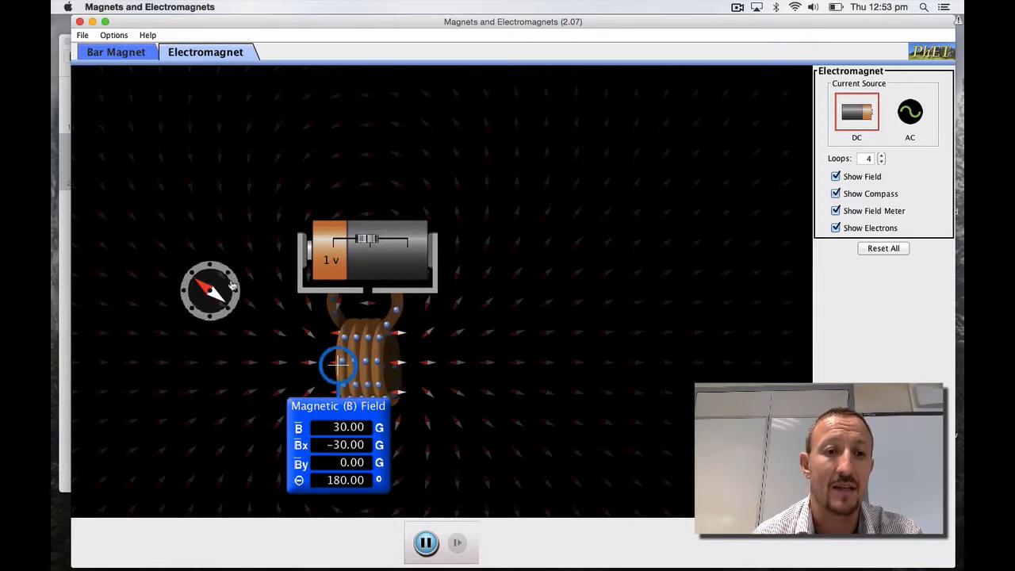
{"action": "left_click_drag", "start_coordinate": [209, 288], "coordinate": [284, 361]}
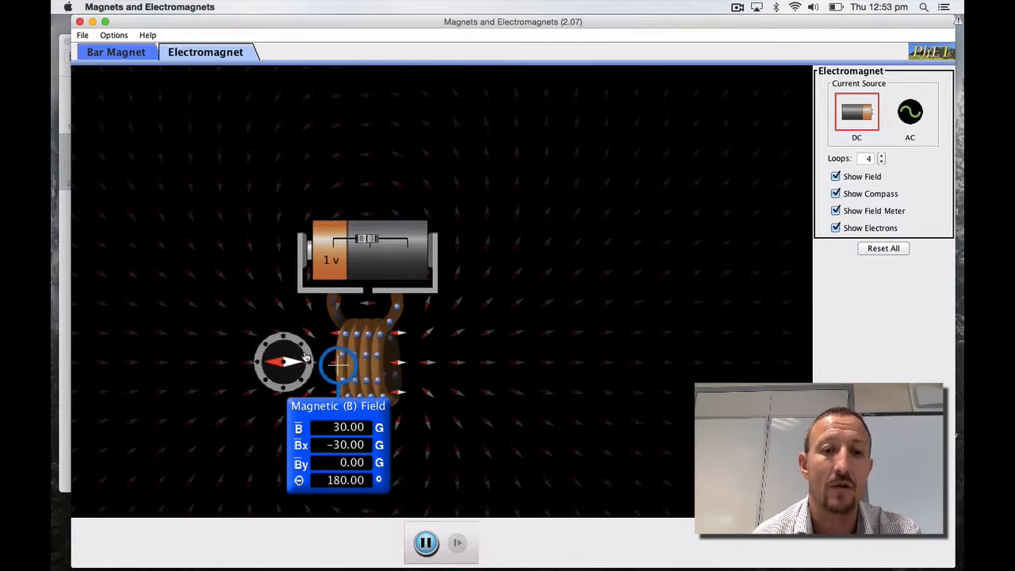
{"action": "left_click_drag", "start_coordinate": [336, 365], "coordinate": [337, 156]}
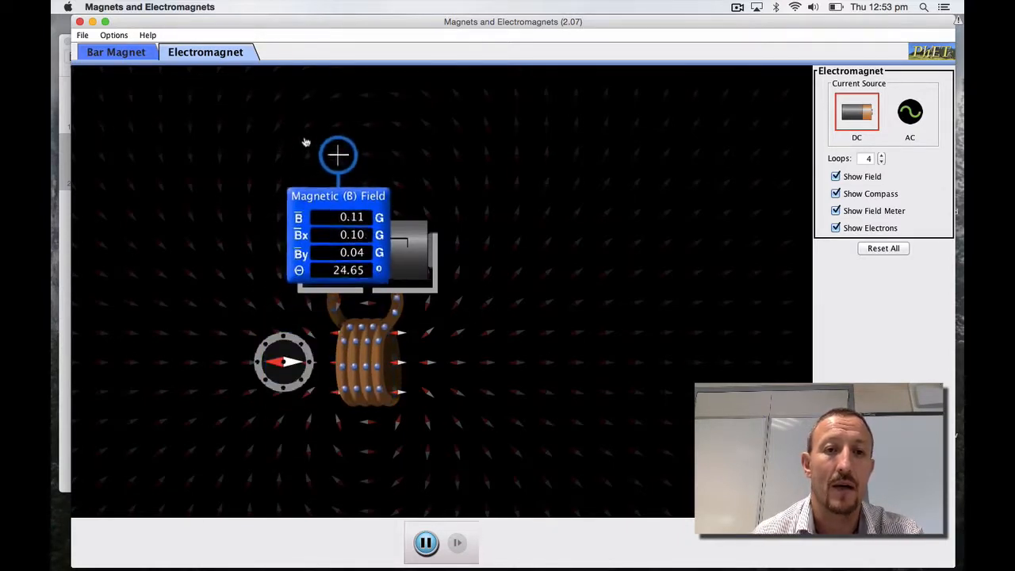
Circle the compass below, right of and over the coil's end, park it left, then measure 30.00 G at the coil.
{"action": "left_click_drag", "start_coordinate": [338, 155], "coordinate": [230, 113]}
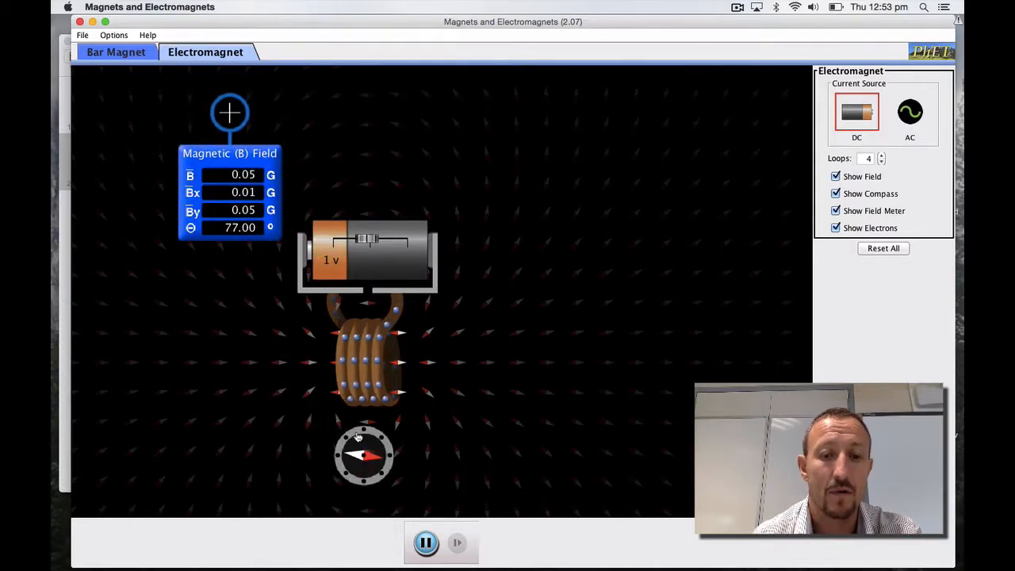
{"action": "left_click_drag", "start_coordinate": [364, 453], "coordinate": [434, 390]}
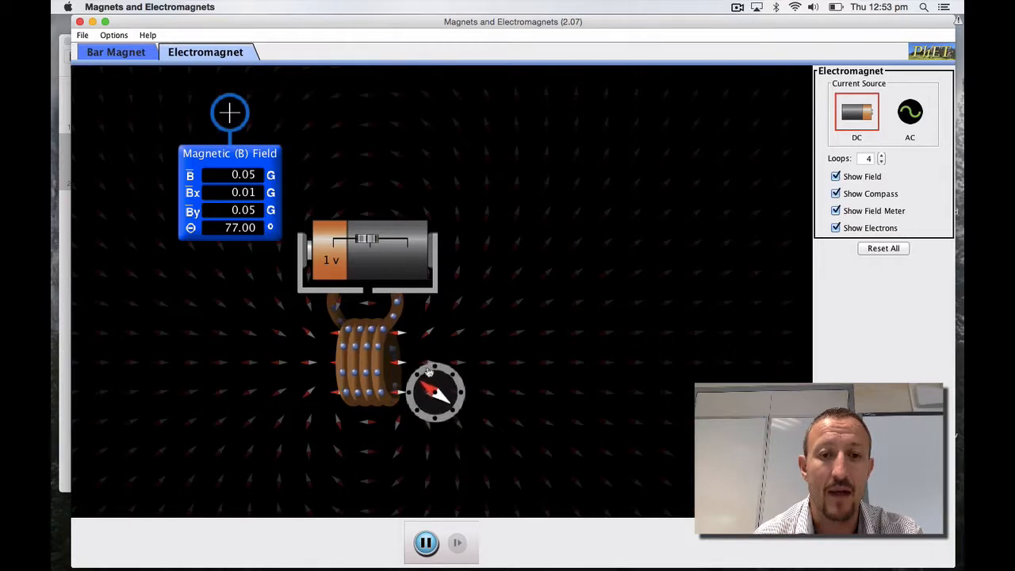
{"action": "left_click_drag", "start_coordinate": [434, 391], "coordinate": [412, 372]}
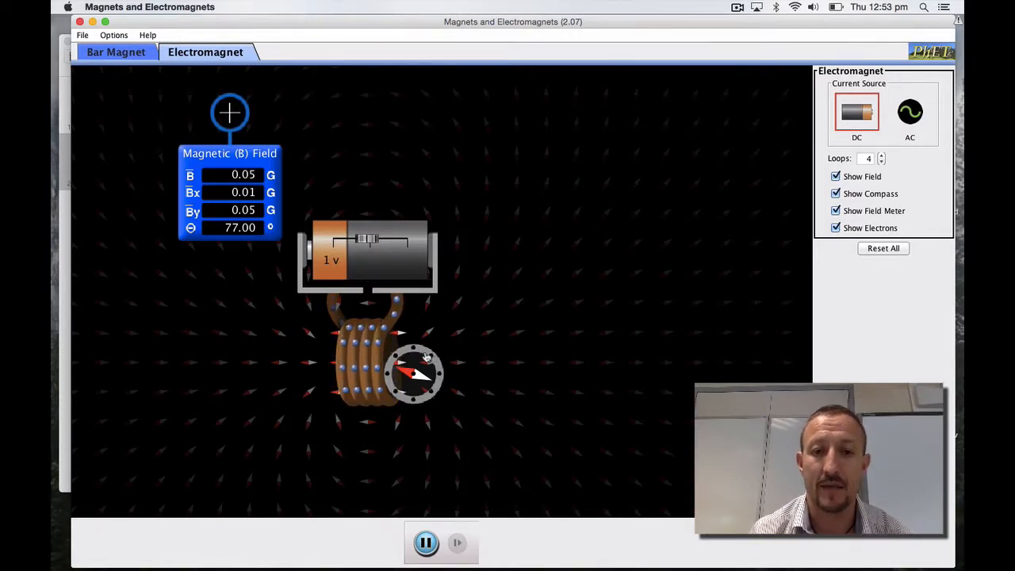
{"action": "left_click_drag", "start_coordinate": [415, 373], "coordinate": [133, 314]}
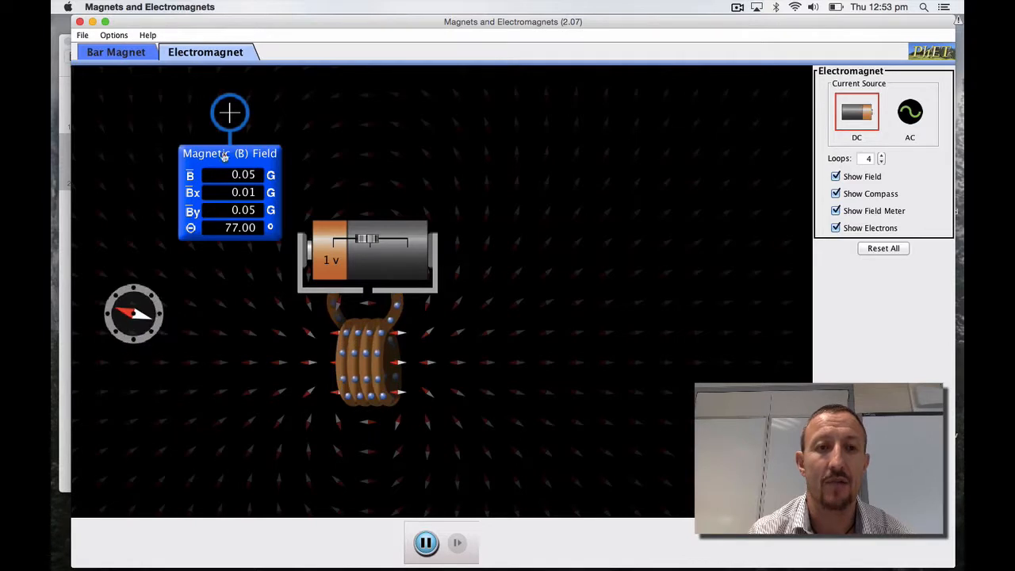
{"action": "left_click_drag", "start_coordinate": [230, 111], "coordinate": [397, 349]}
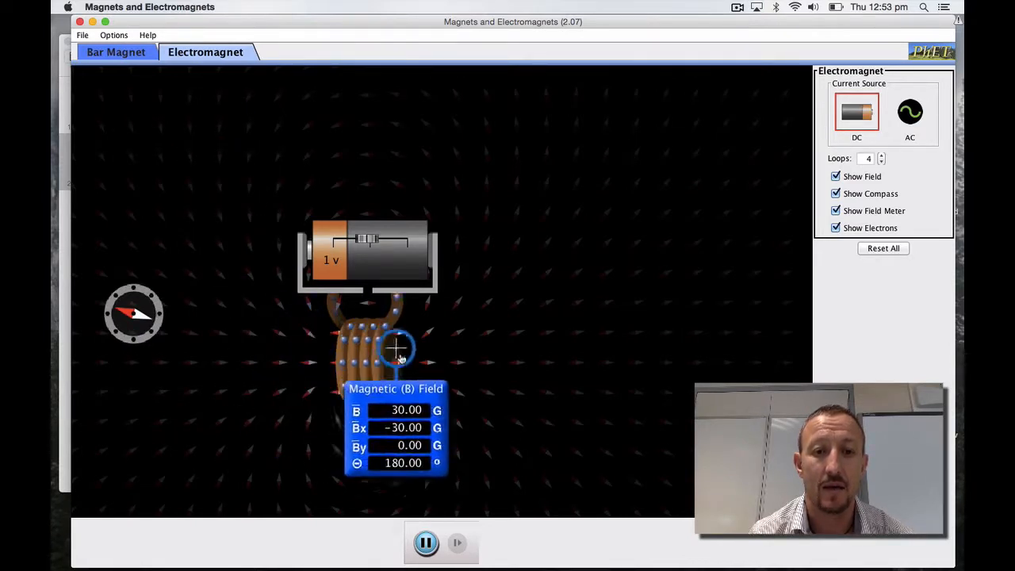
Raise the reversed battery to 10 V (300 G), drop it to 0 V, and move the meter below the compass reading 0.00 G.
{"action": "left_click_drag", "start_coordinate": [396, 349], "coordinate": [399, 365]}
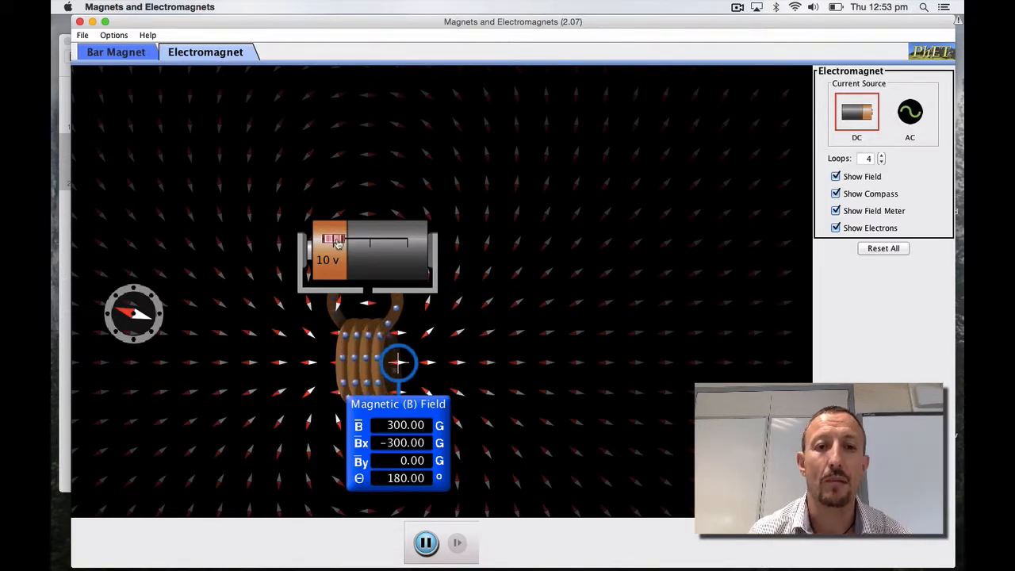
{"action": "left_click_drag", "start_coordinate": [331, 240], "coordinate": [368, 240]}
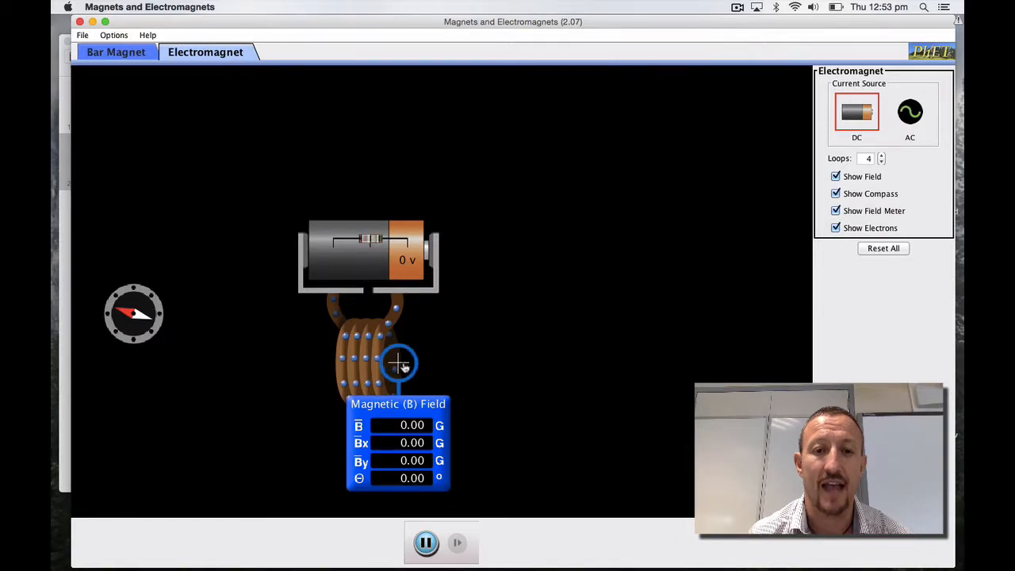
{"action": "left_click_drag", "start_coordinate": [398, 366], "coordinate": [159, 368]}
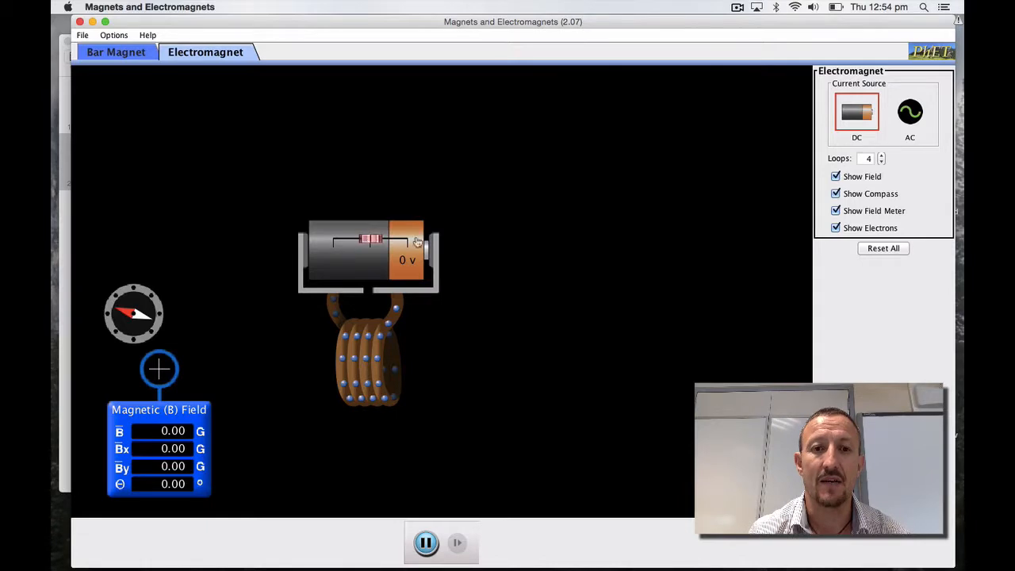
Switch the 4-loop coil to the AC source, try a slow frequency, then raise it to 48%.
{"action": "left_click", "coordinate": [911, 111]}
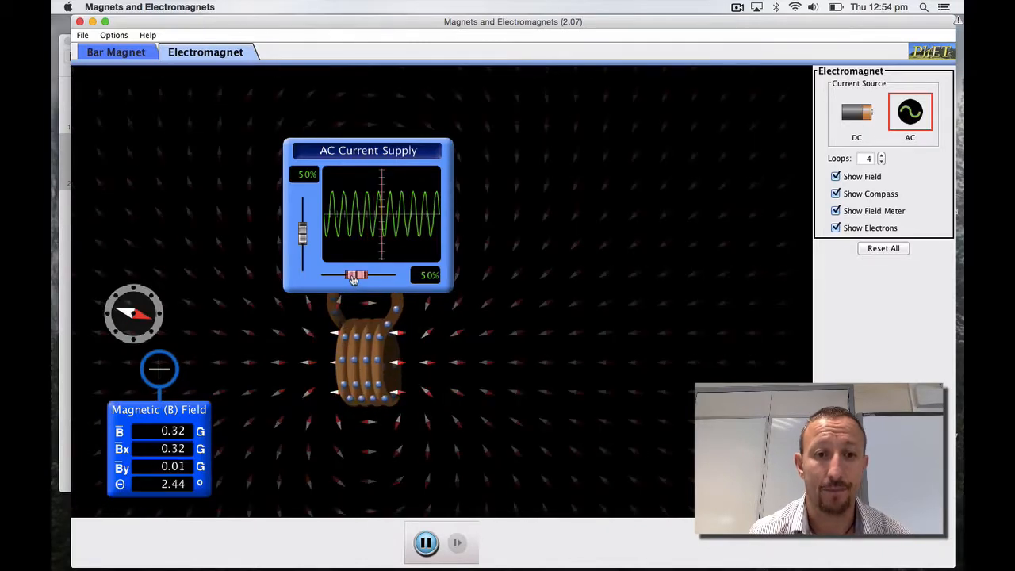
{"action": "left_click_drag", "start_coordinate": [352, 276], "coordinate": [325, 276]}
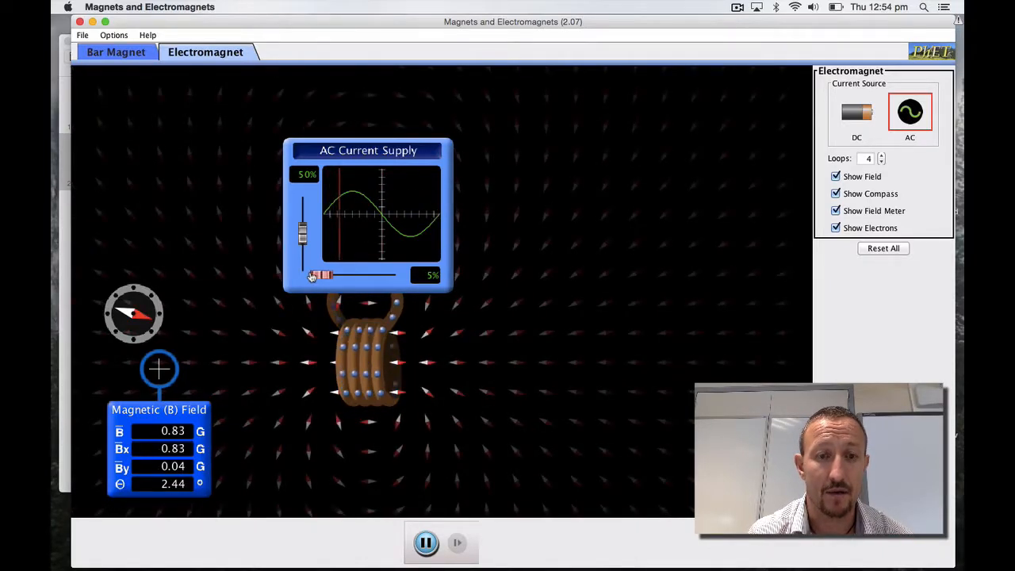
{"action": "left_click_drag", "start_coordinate": [327, 276], "coordinate": [336, 276]}
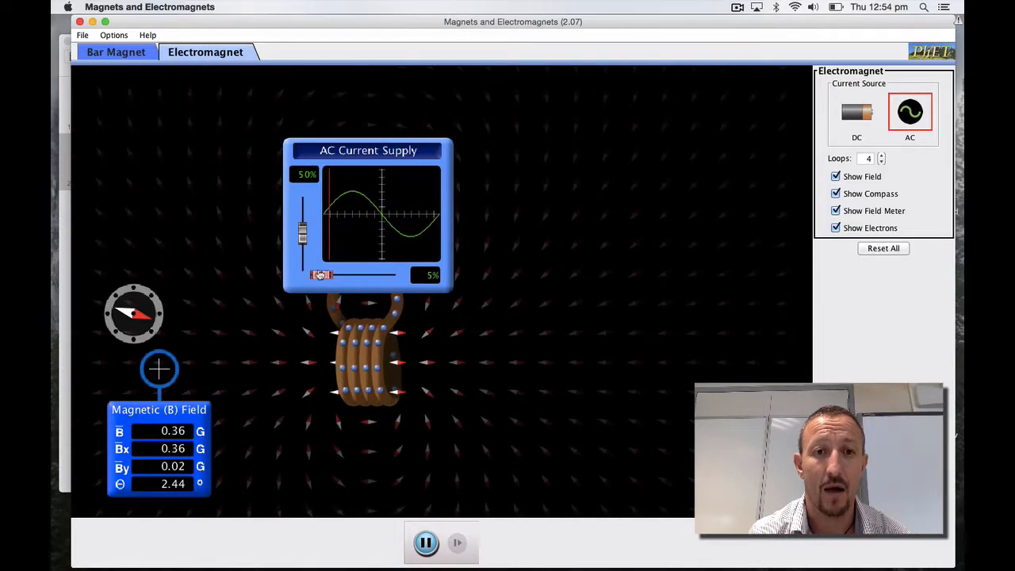
{"action": "left_click_drag", "start_coordinate": [321, 276], "coordinate": [357, 276]}
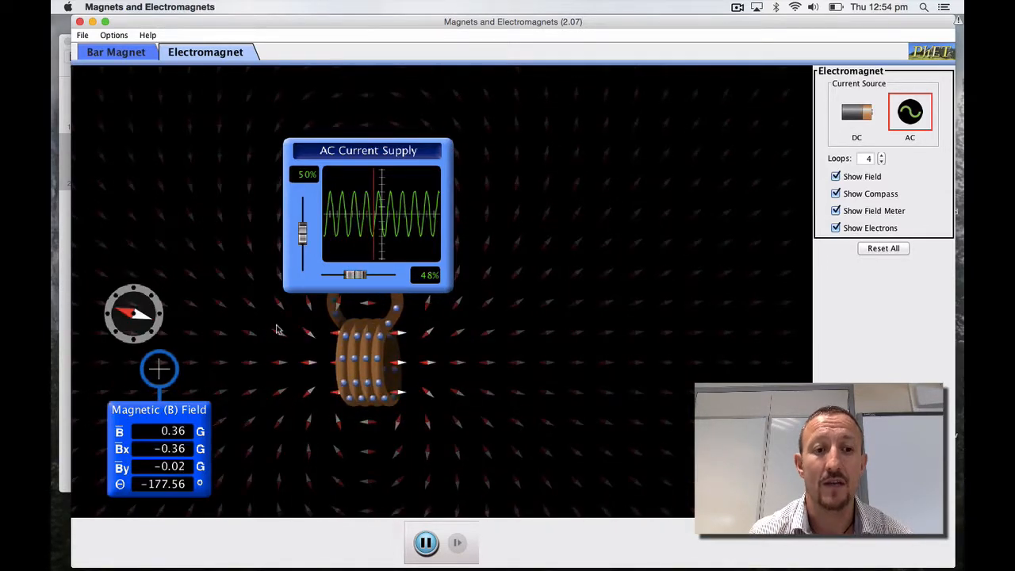
Measure the oscillating field at the coil's end and left side, then return to the DC battery at 0 V.
{"action": "left_click_drag", "start_coordinate": [158, 368], "coordinate": [214, 368]}
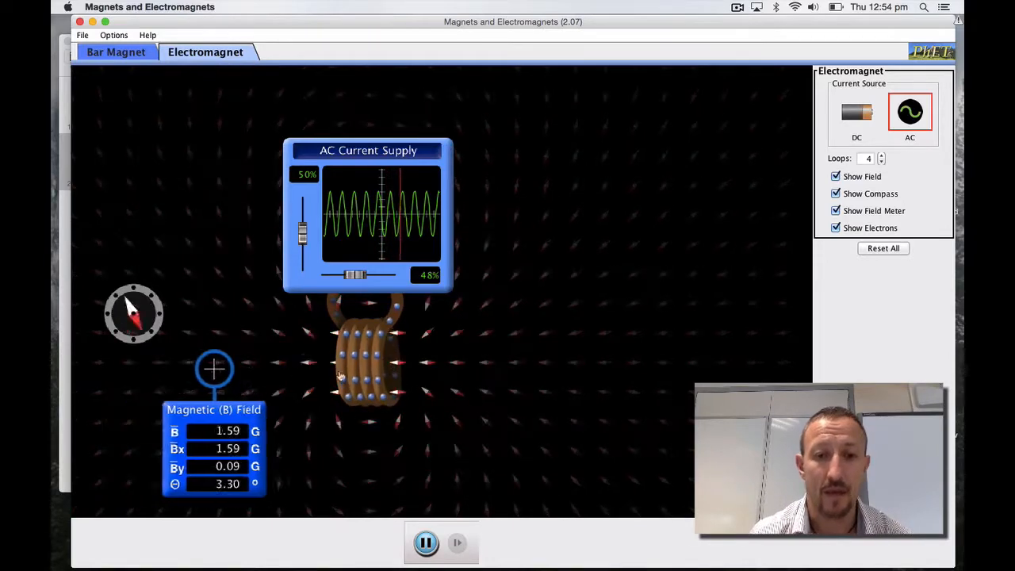
{"action": "left_click_drag", "start_coordinate": [214, 368], "coordinate": [400, 363]}
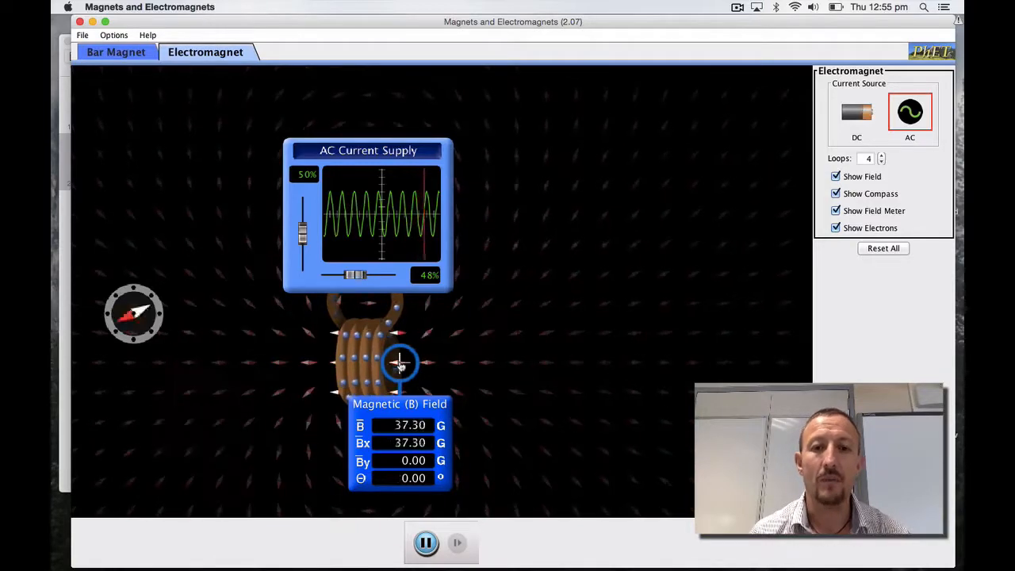
{"action": "left_click_drag", "start_coordinate": [400, 363], "coordinate": [266, 352]}
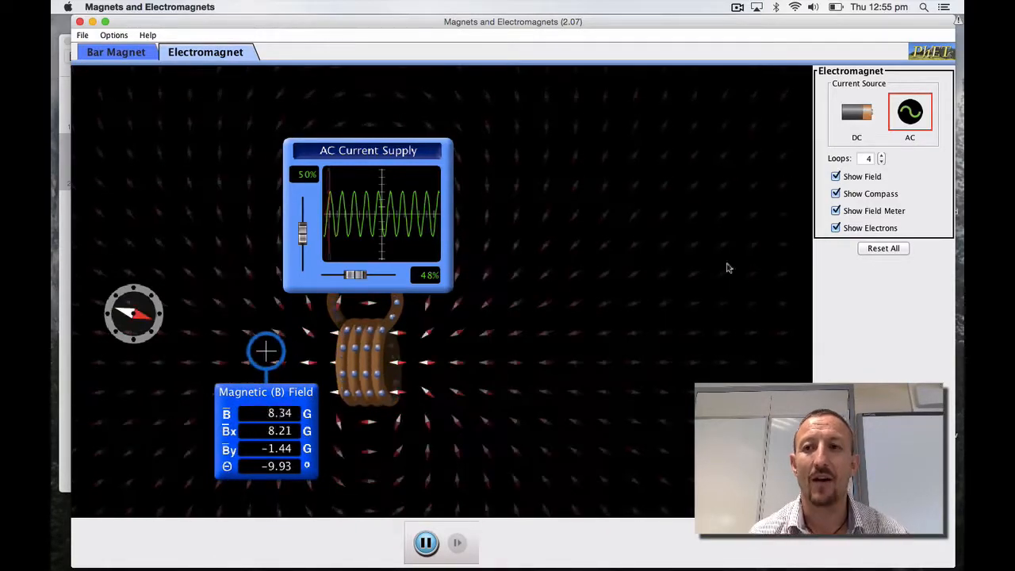
{"action": "left_click", "coordinate": [856, 111]}
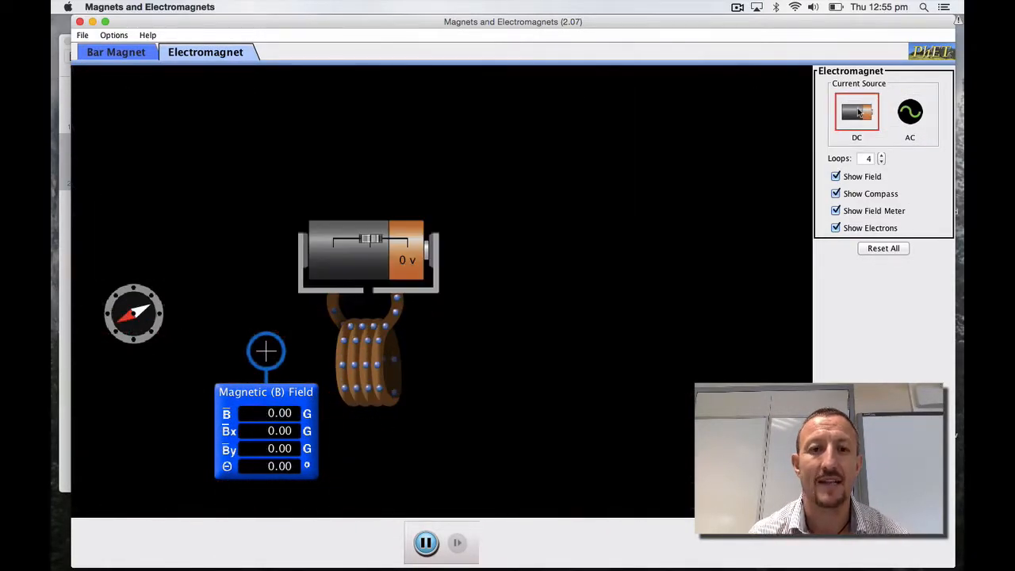